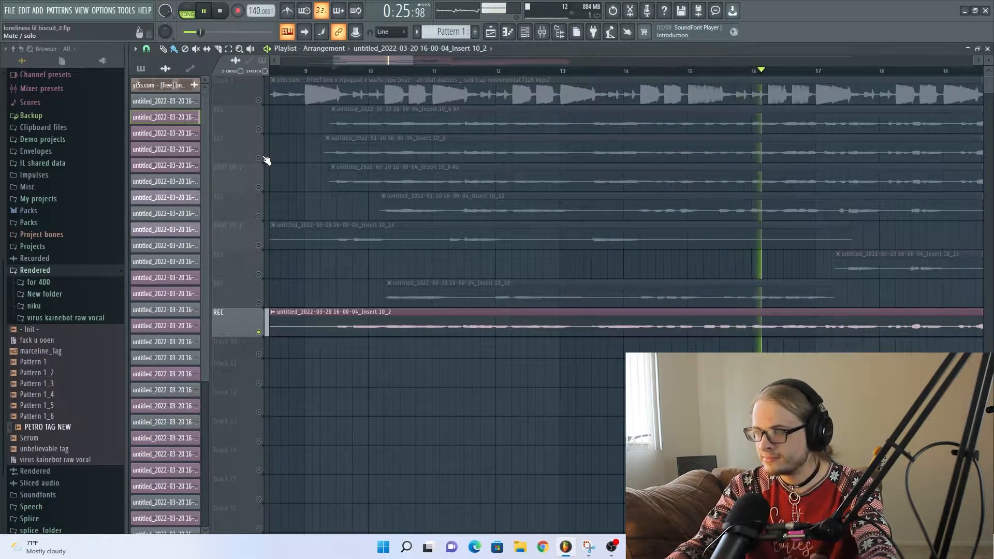
# Step: Stop playback and send the REC vocal clip to NewTone with Pitch-correct sample
pyautogui.click(203, 11)
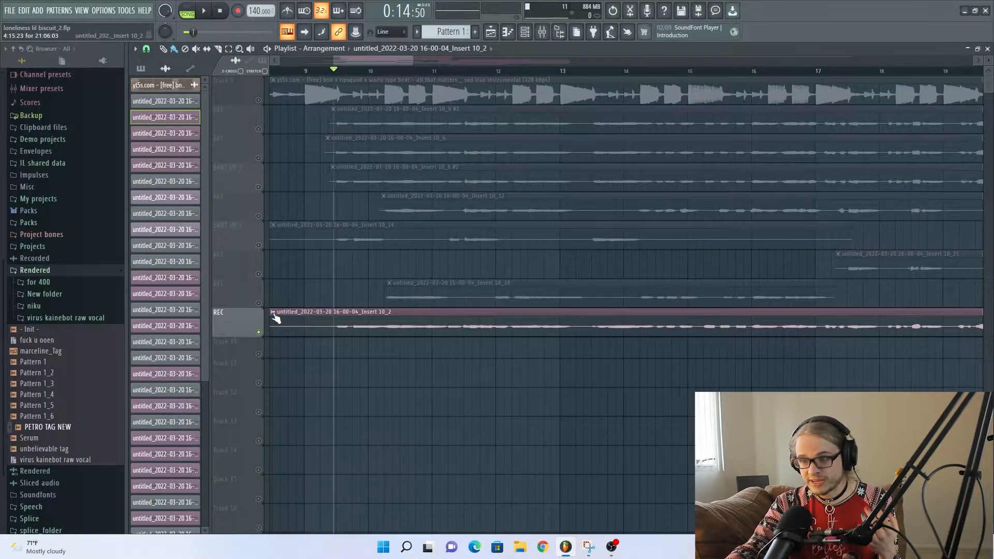
pyautogui.rightClick(330, 311)
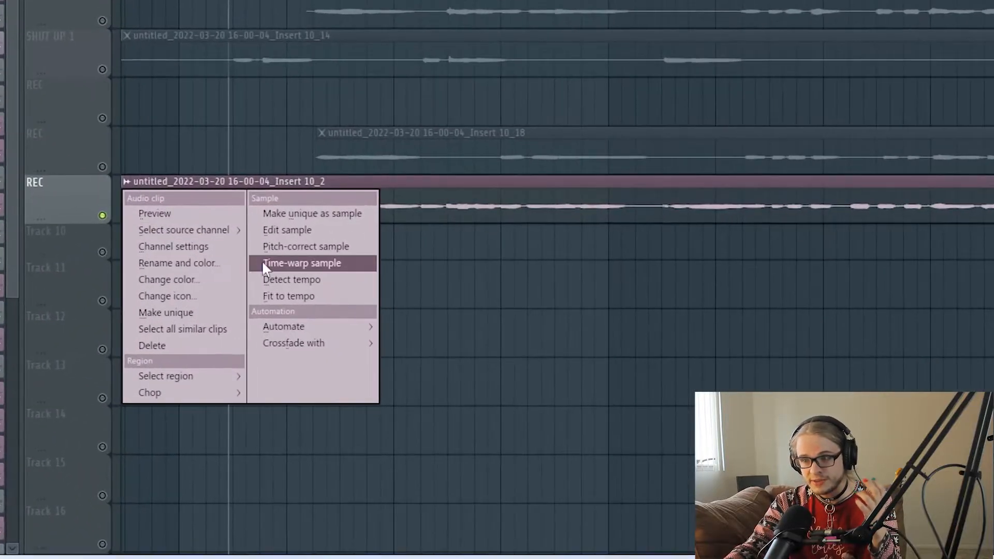
pyautogui.moveTo(305, 247)
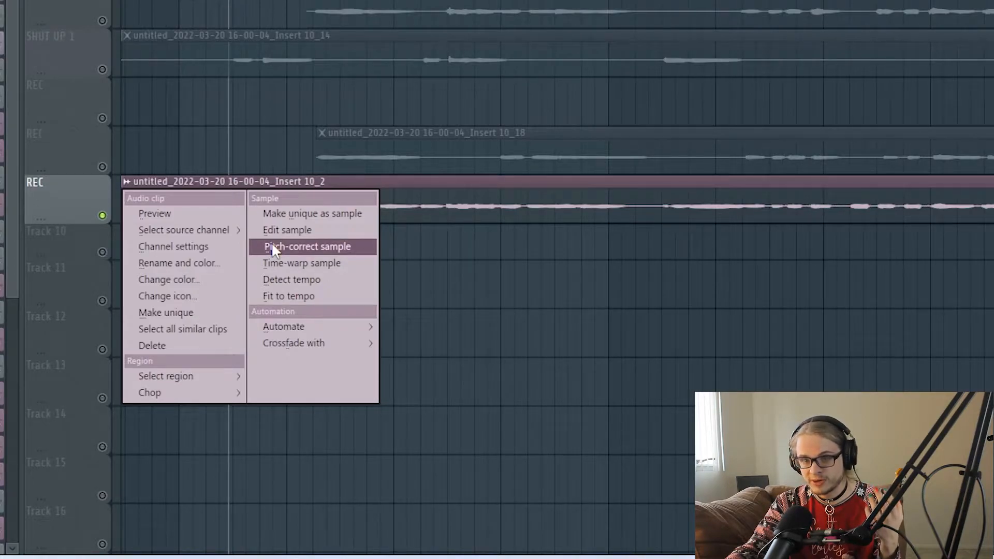
pyautogui.click(307, 246)
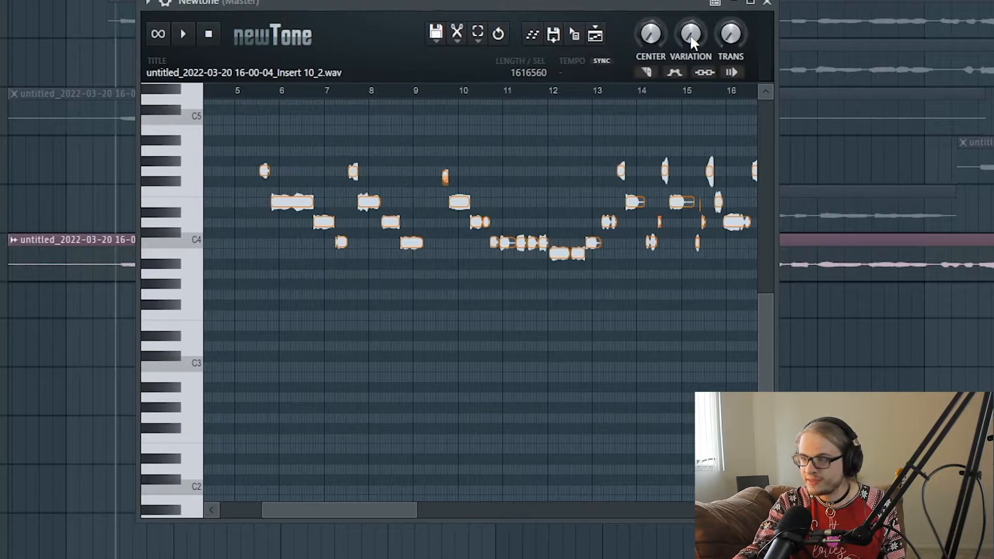
pyautogui.moveTo(652, 42)
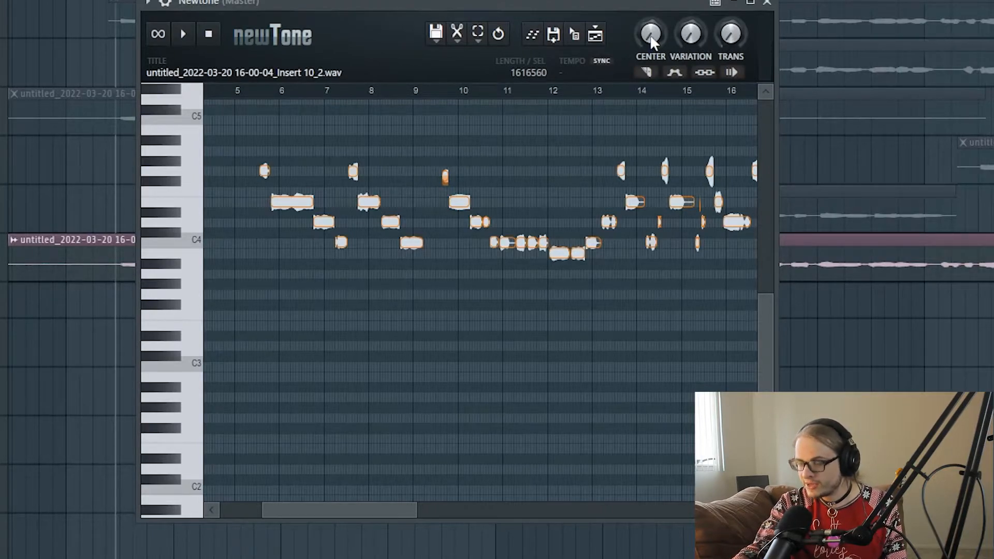
pyautogui.moveTo(719, 38)
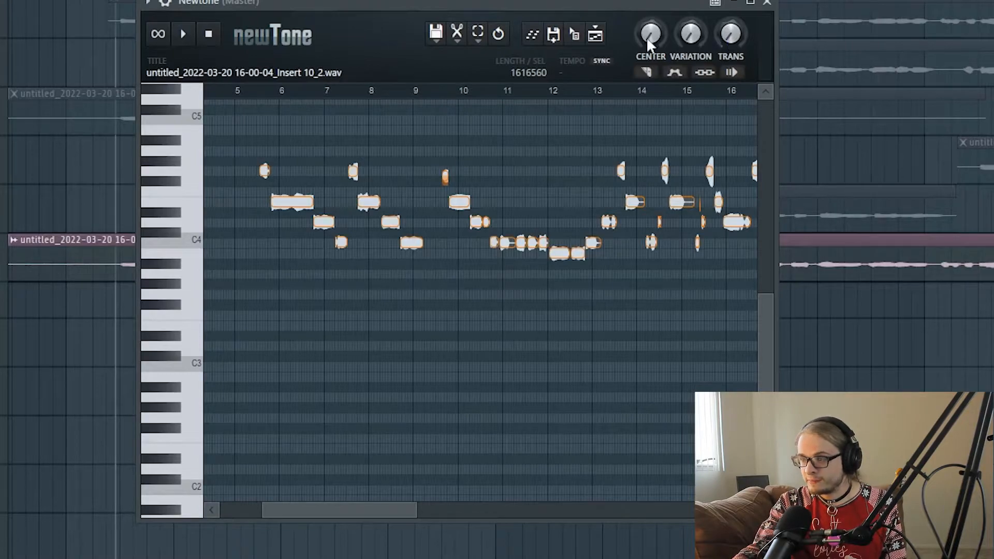
pyautogui.moveTo(646, 51)
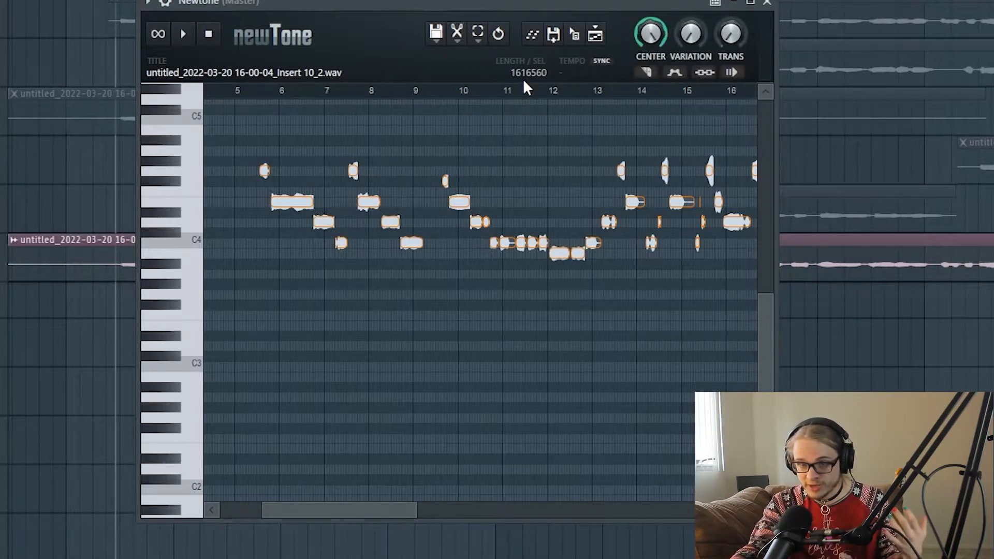
pyautogui.moveTo(412, 63)
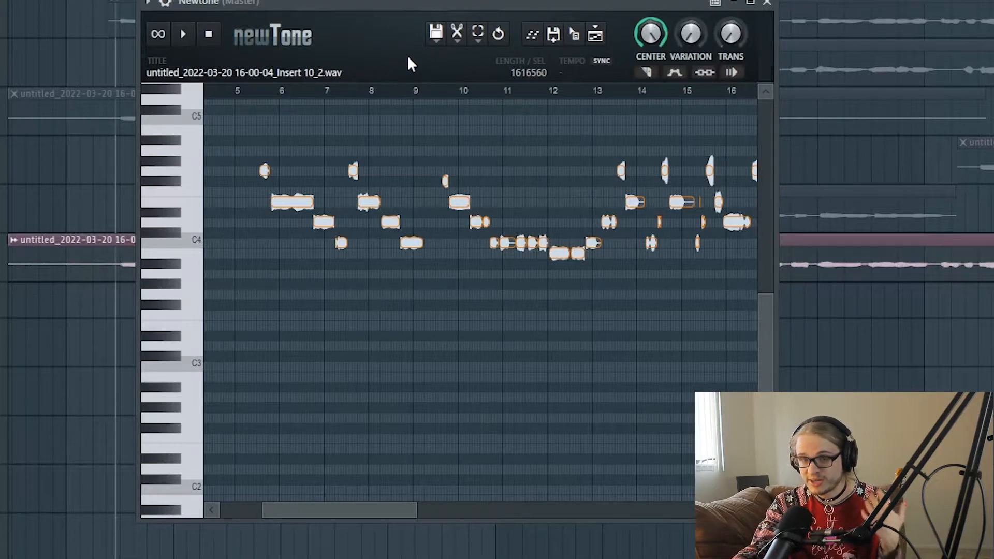
pyautogui.moveTo(345, 54)
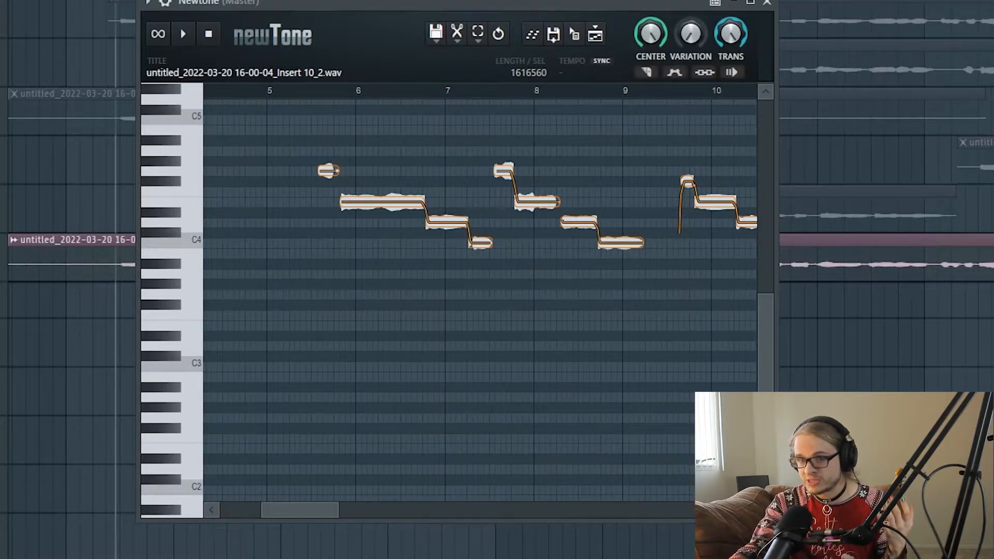
# Step: Reset NewTone's TRANS knob back to its default note transition amount
pyautogui.click(729, 33)
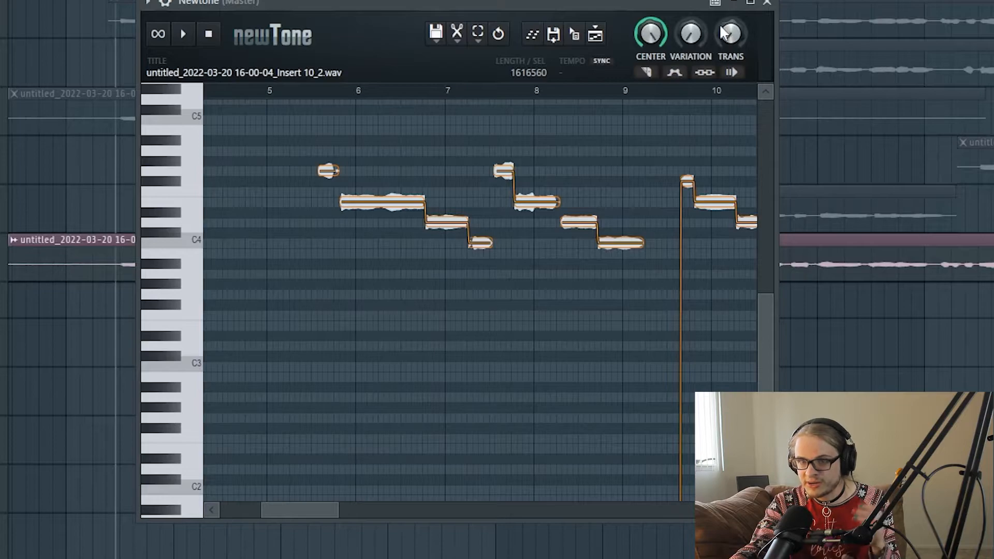
pyautogui.moveTo(735, 31)
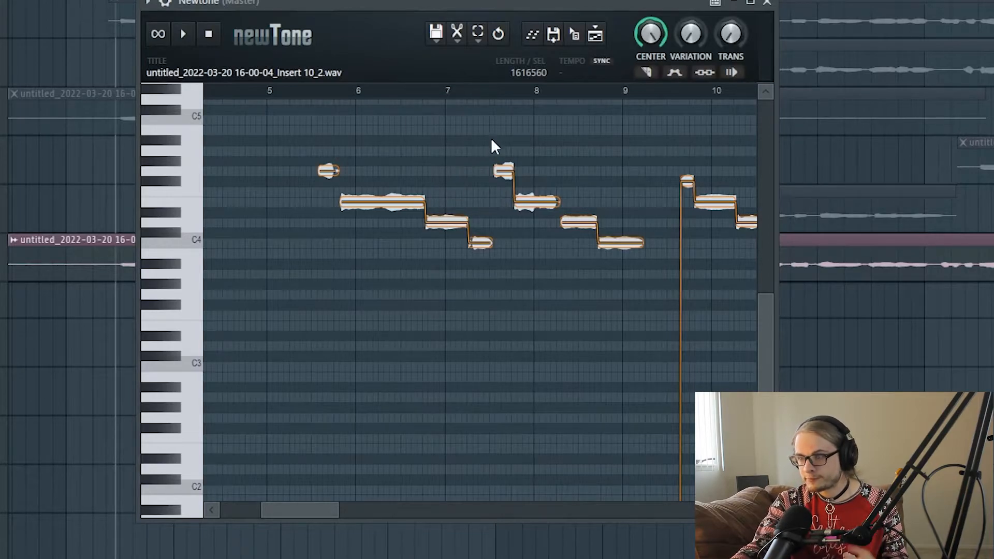
# Step: Zoom out to the whole vocal phrase and set playback to start just past bar 5
pyautogui.hscroll(3)
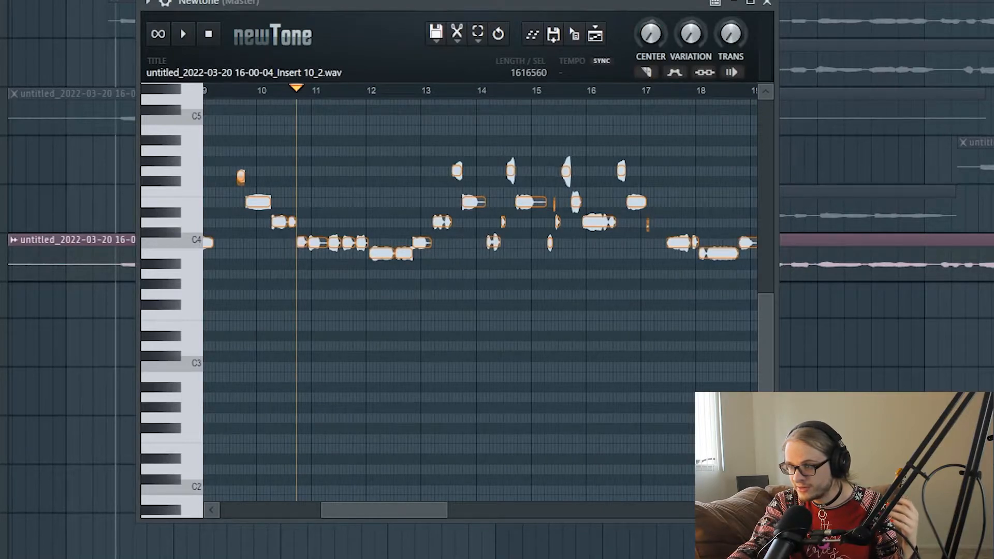
pyautogui.click(564, 88)
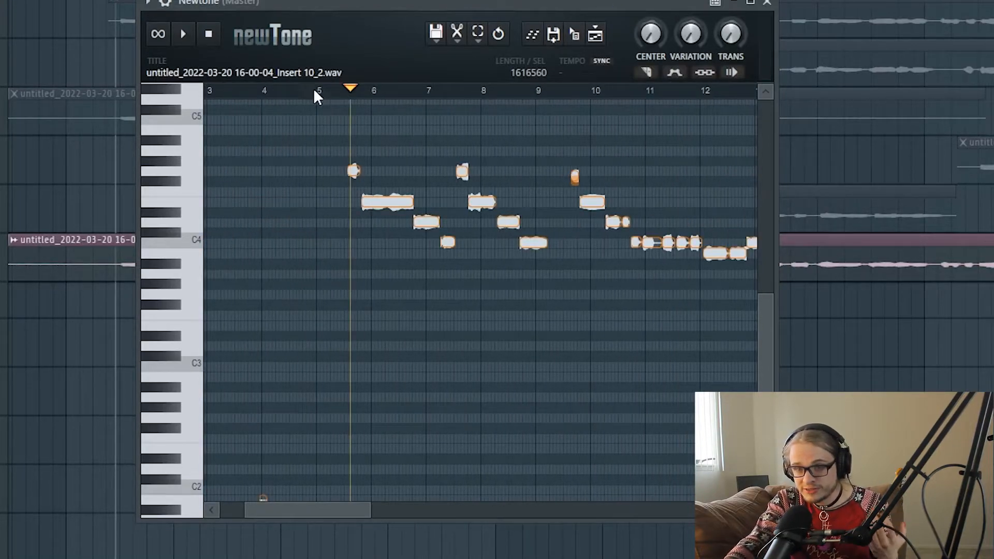
pyautogui.moveTo(353, 170); pyautogui.dragTo(353, 164)
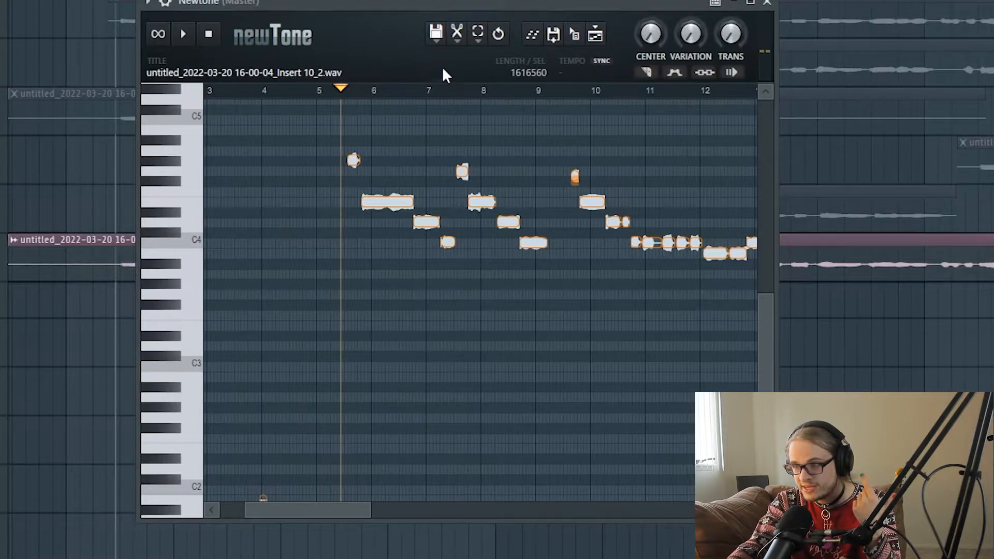
# Step: Enable Snap to scale in NewTone's Edit menu and choose Minor, key A
pyautogui.click(457, 33)
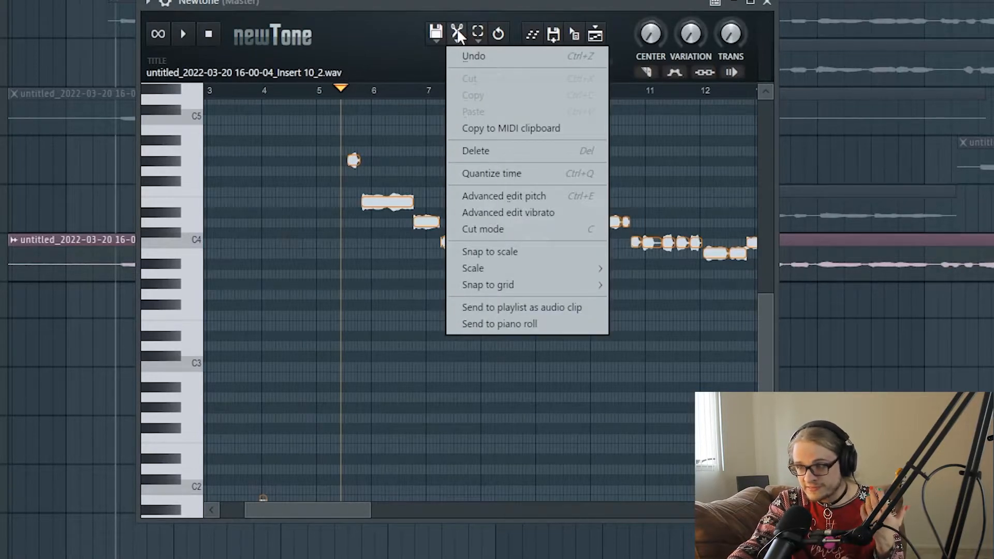
pyautogui.moveTo(491, 252)
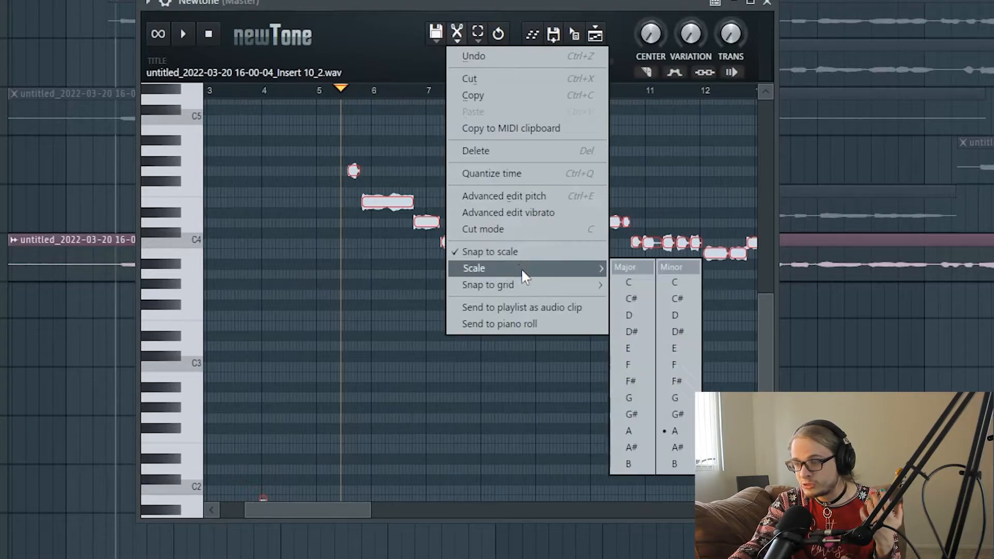
pyautogui.moveTo(675, 431)
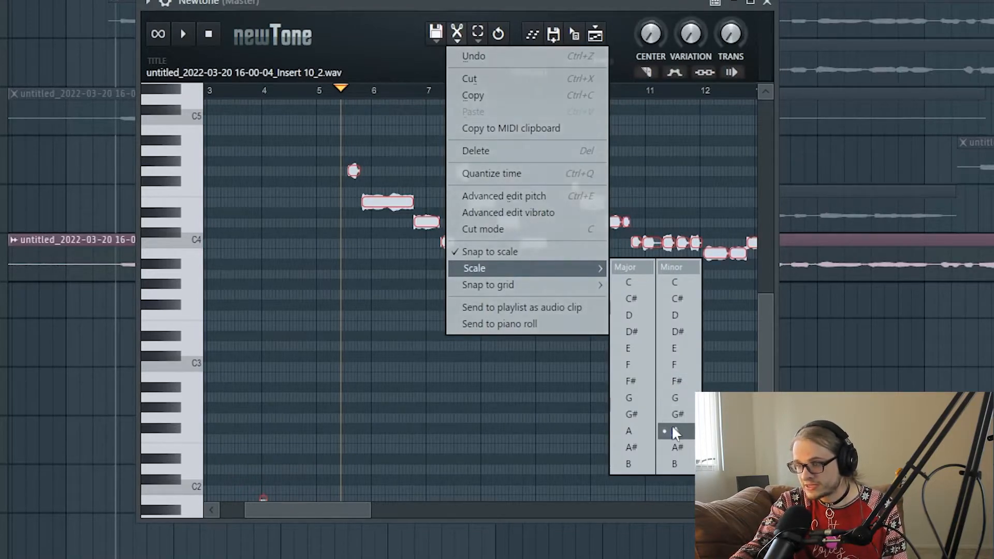
pyautogui.click(675, 431)
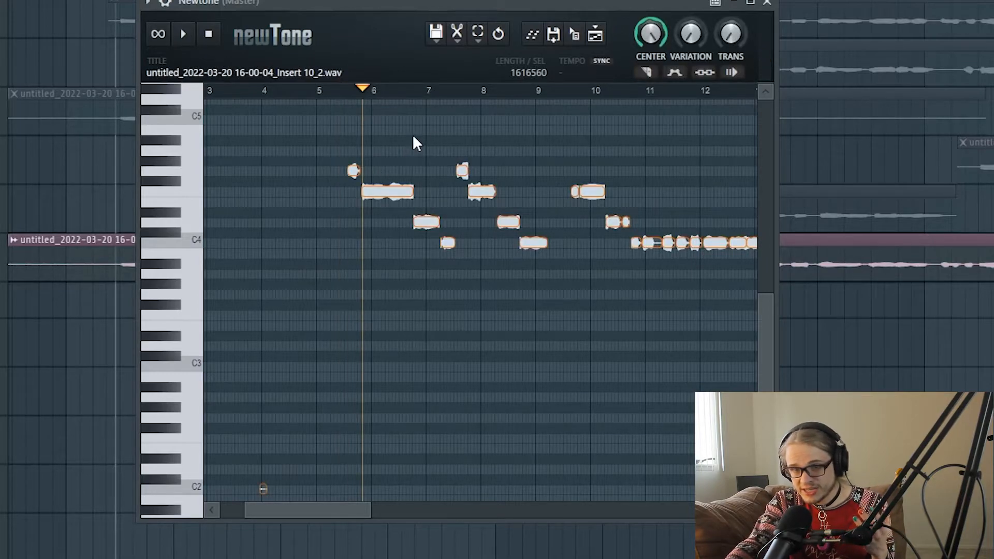
pyautogui.moveTo(399, 130)
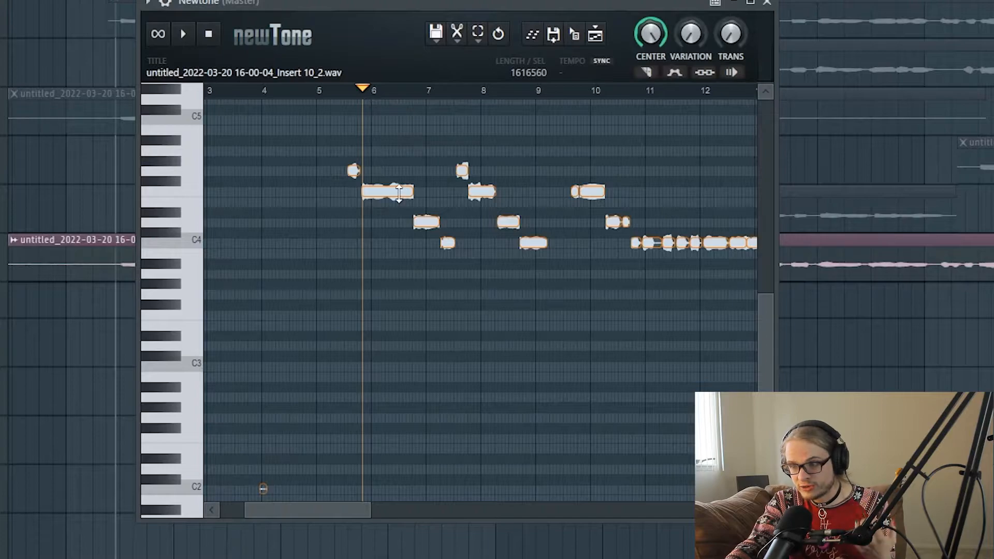
pyautogui.moveTo(375, 148)
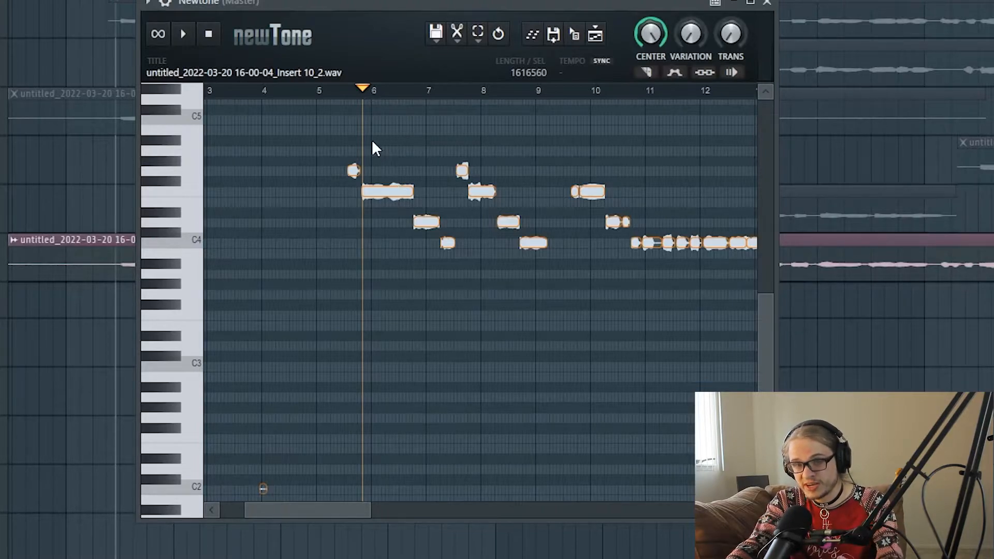
# Step: Audition the corrected phrase from around bar 6 and select a vocal note near bar 7
pyautogui.click(183, 34)
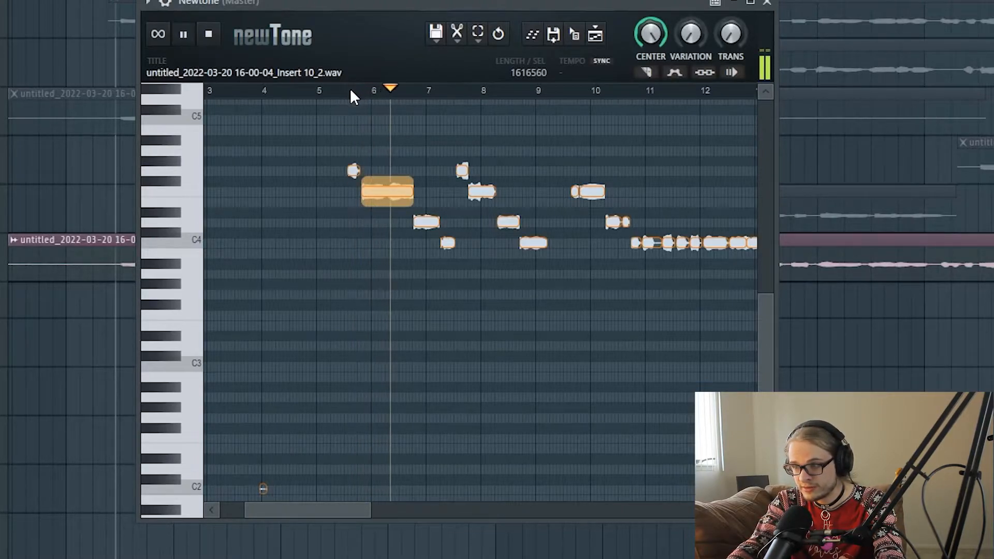
pyautogui.click(183, 34)
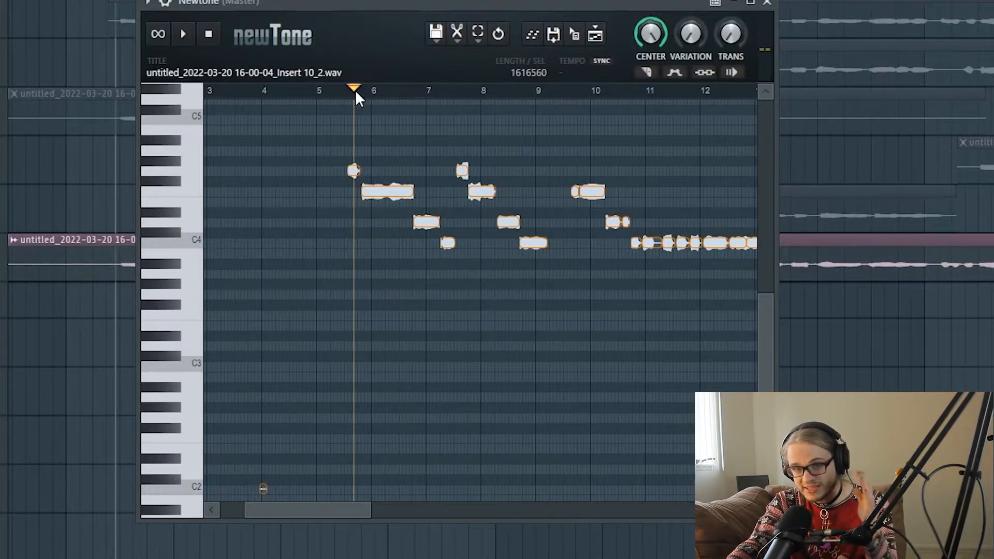
pyautogui.click(183, 34)
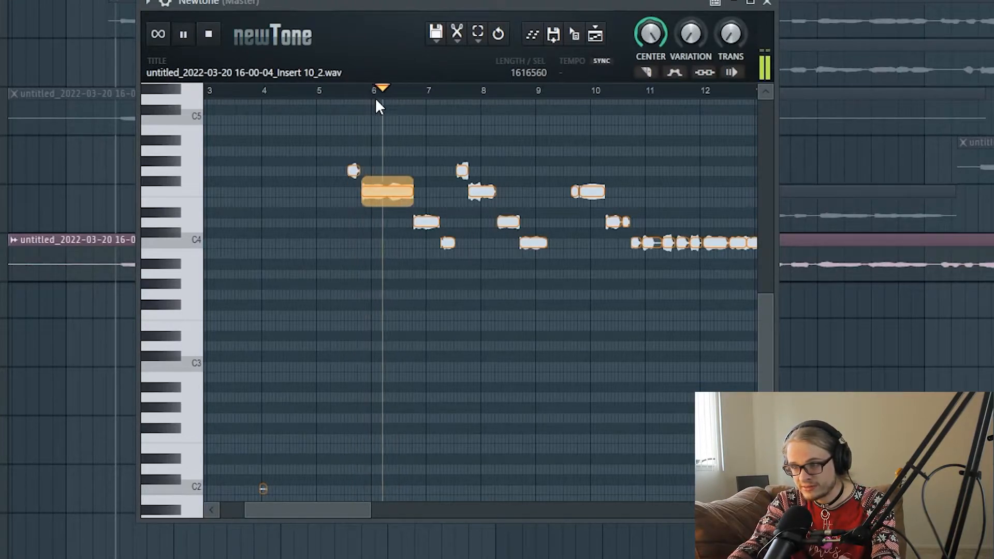
pyautogui.click(183, 34)
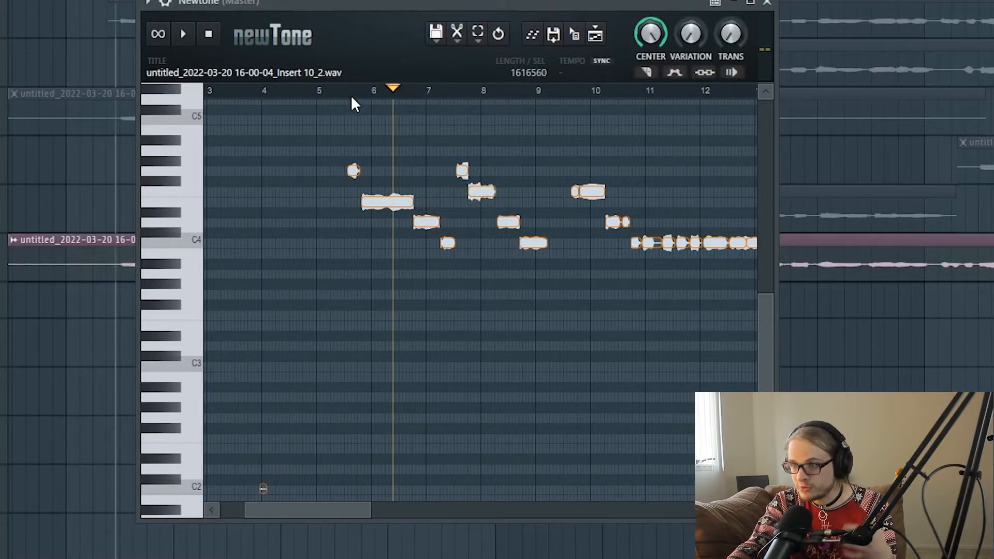
pyautogui.click(183, 33)
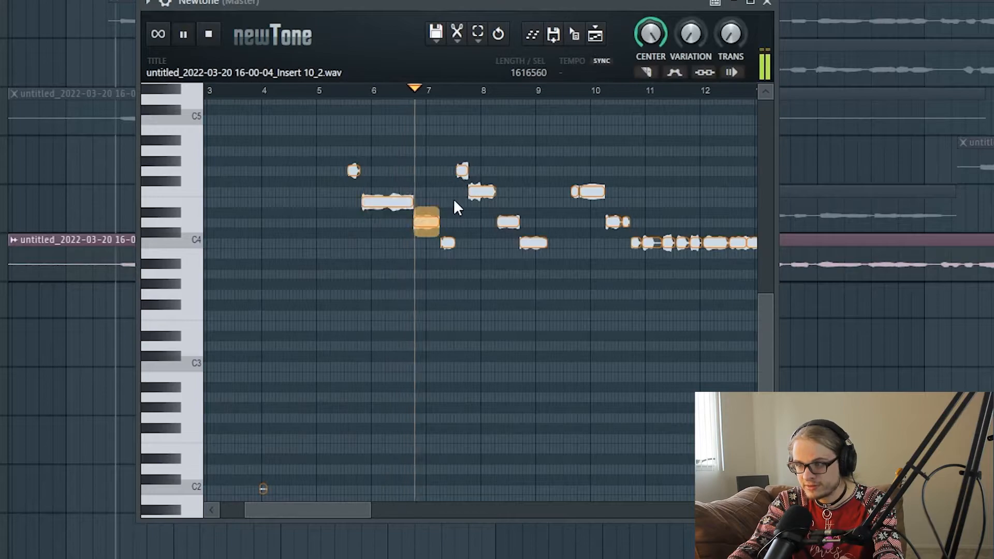
pyautogui.click(208, 34)
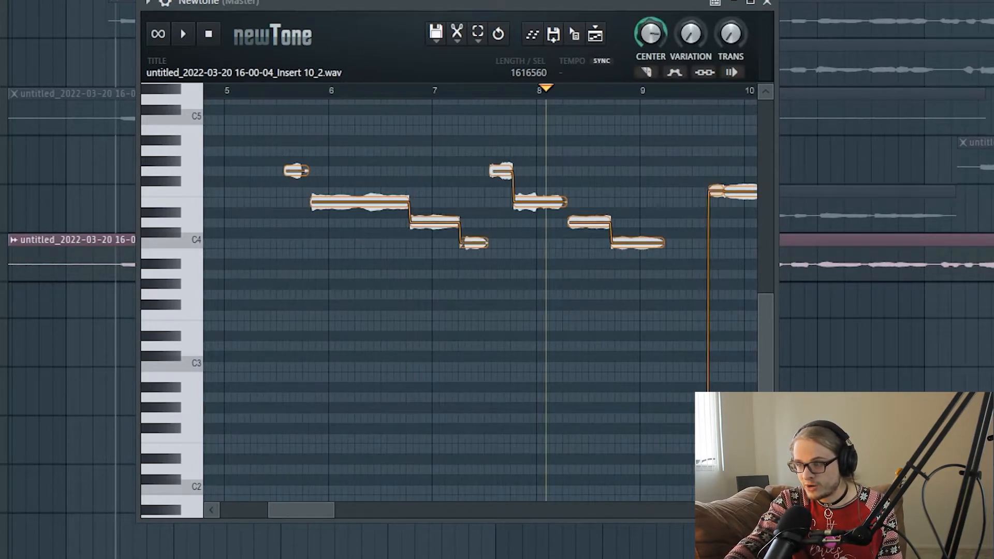
# Step: Raise NewTone's VARIATION amount and audition the phrase from just before bar 6
pyautogui.click(649, 34)
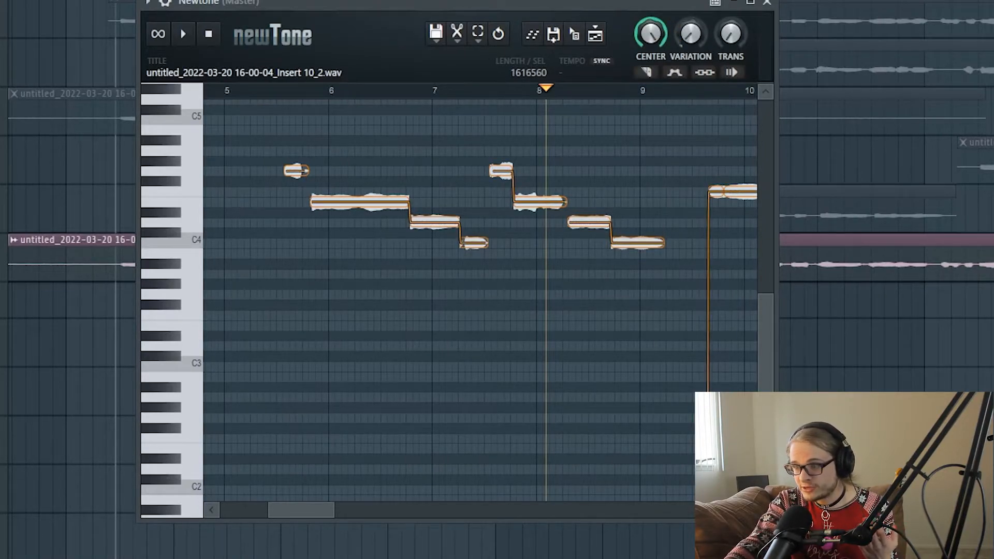
pyautogui.click(284, 89)
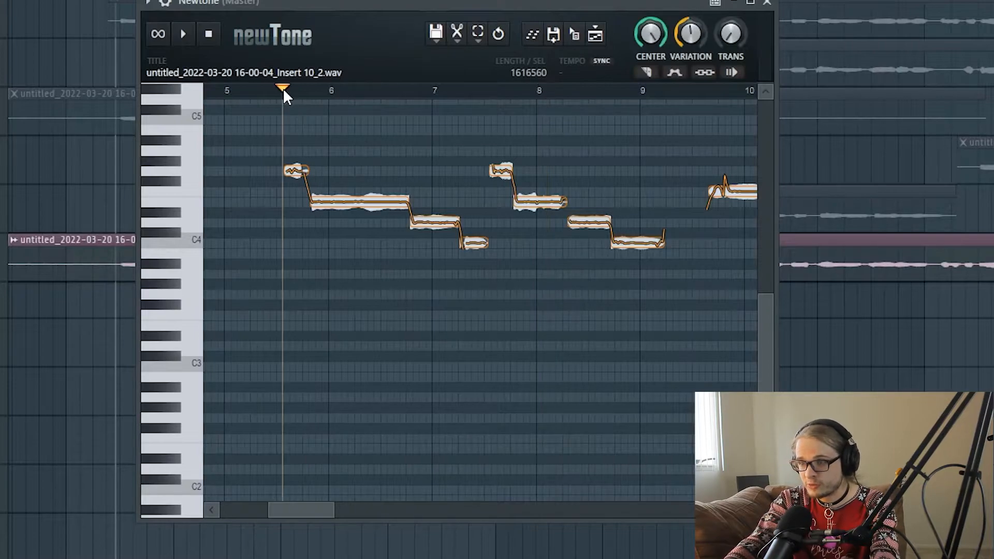
pyautogui.click(183, 34)
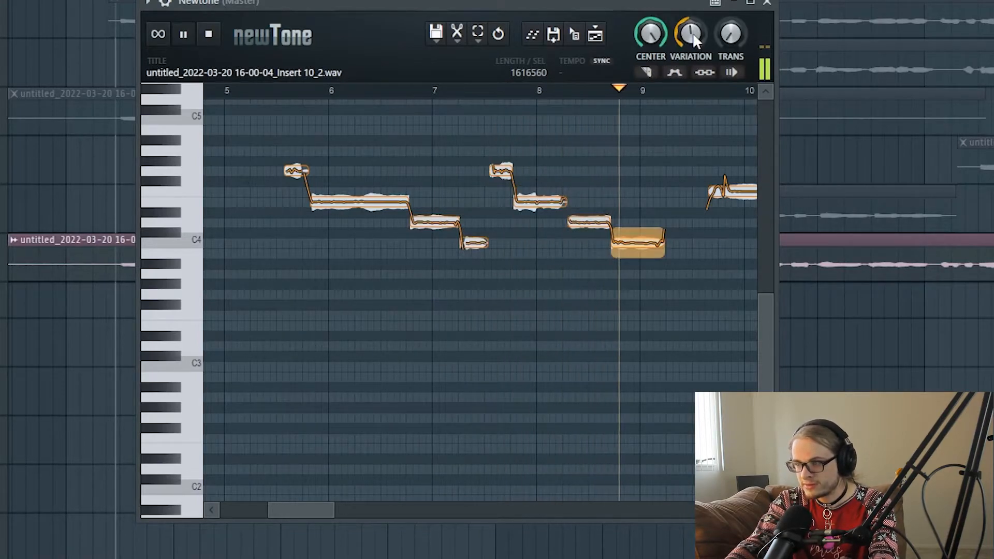
pyautogui.click(182, 34)
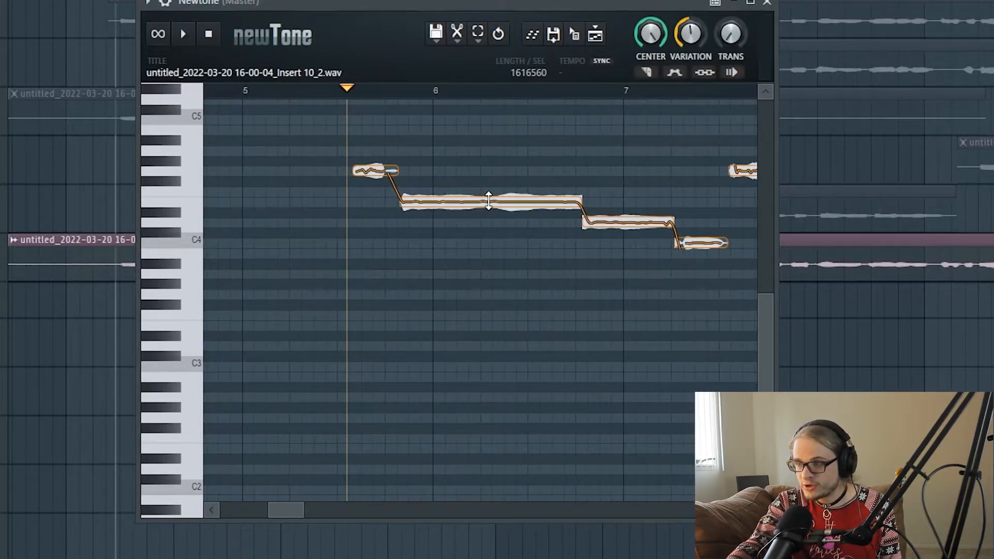
# Step: Shift the formant of the long note near bar 6 and audition it
pyautogui.click(674, 72)
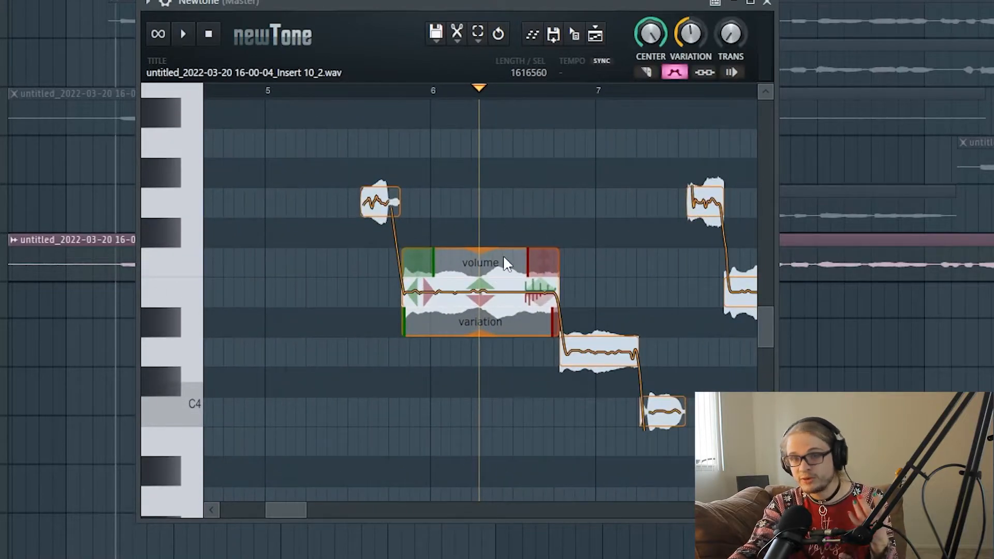
pyautogui.moveTo(481, 273)
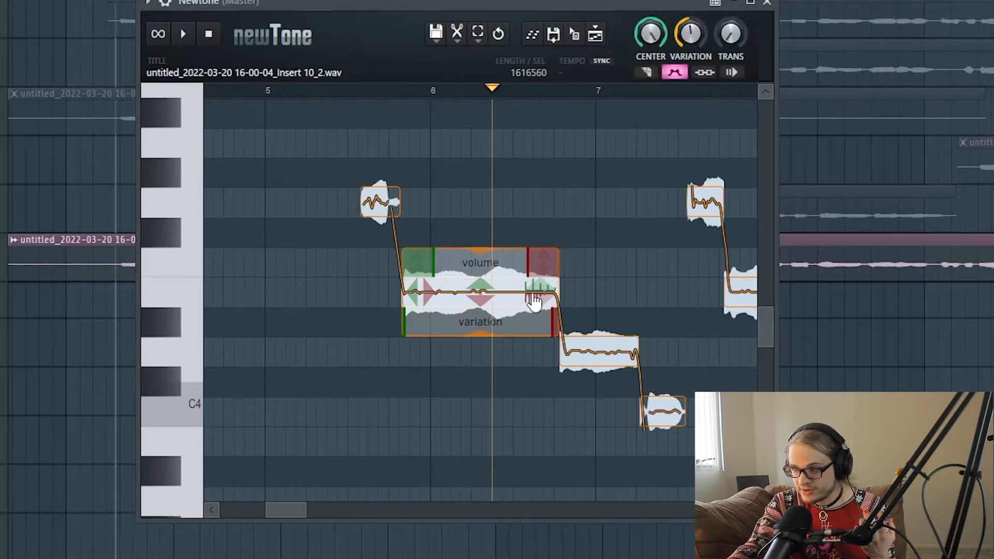
pyautogui.moveTo(539, 273)
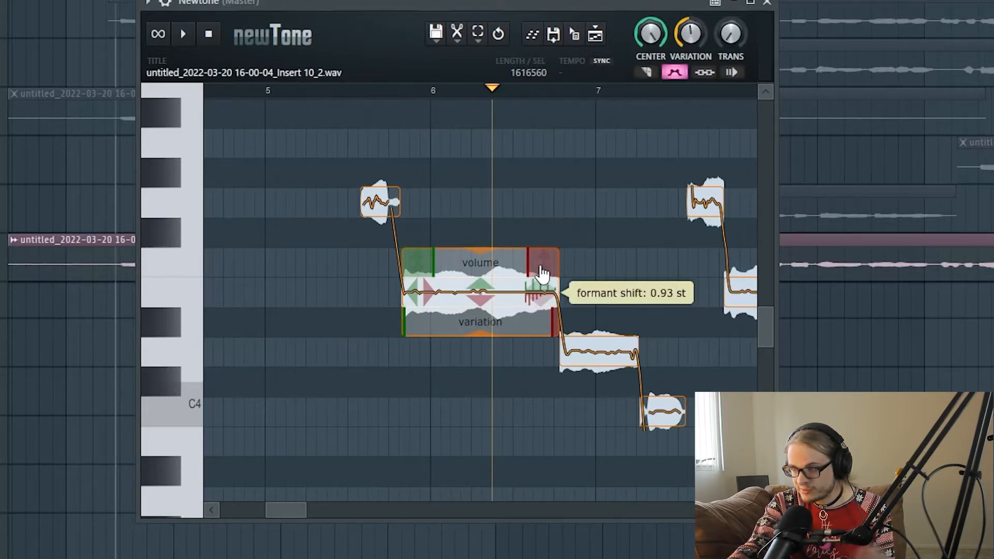
pyautogui.click(183, 34)
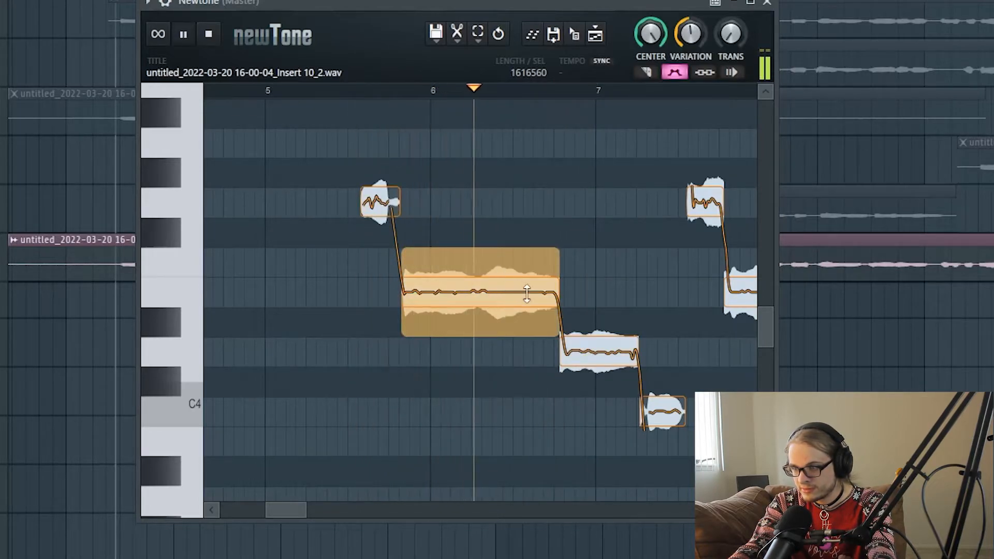
pyautogui.click(183, 33)
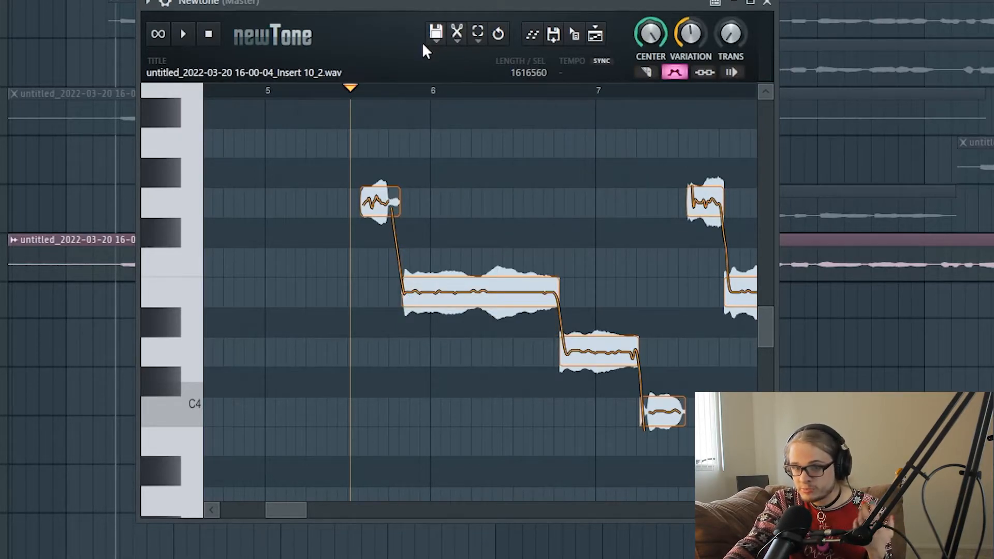
pyautogui.moveTo(355, 18)
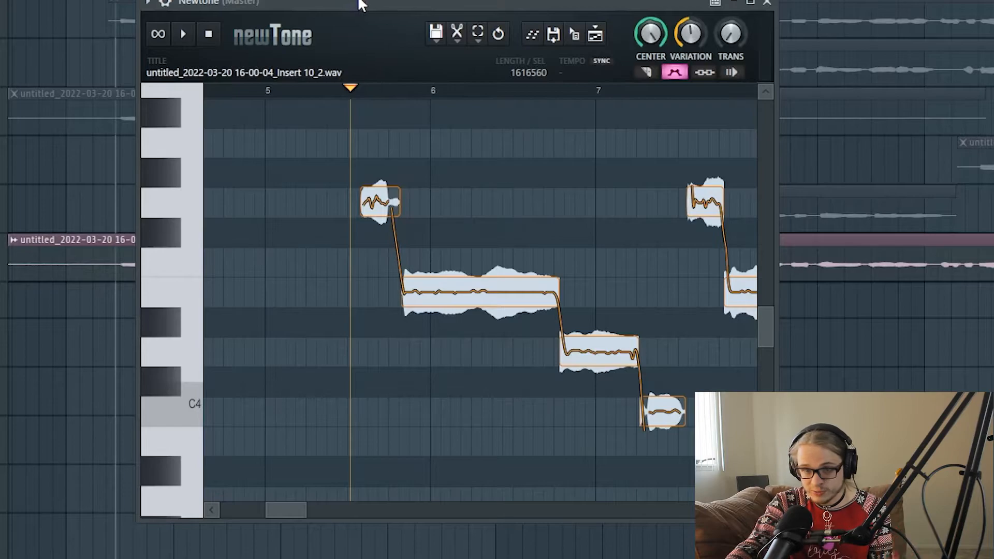
pyautogui.moveTo(382, 62)
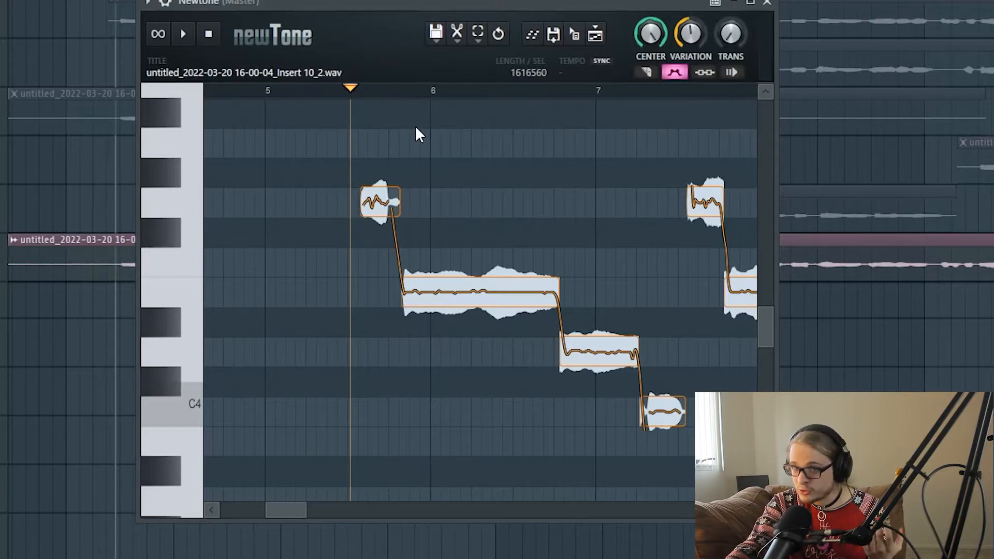
pyautogui.moveTo(531, 119)
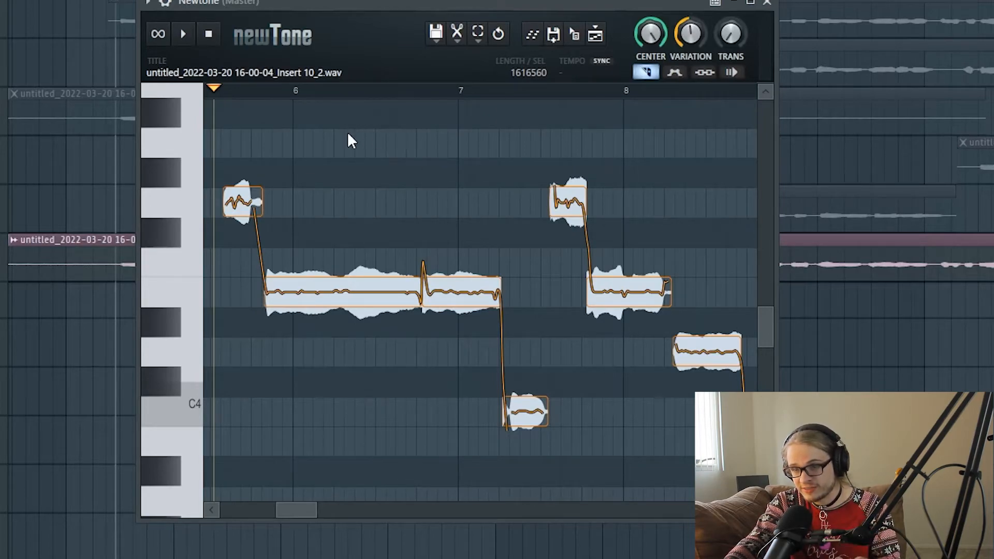
# Step: Split the long note with the slice tool and lower its second half
pyautogui.click(182, 34)
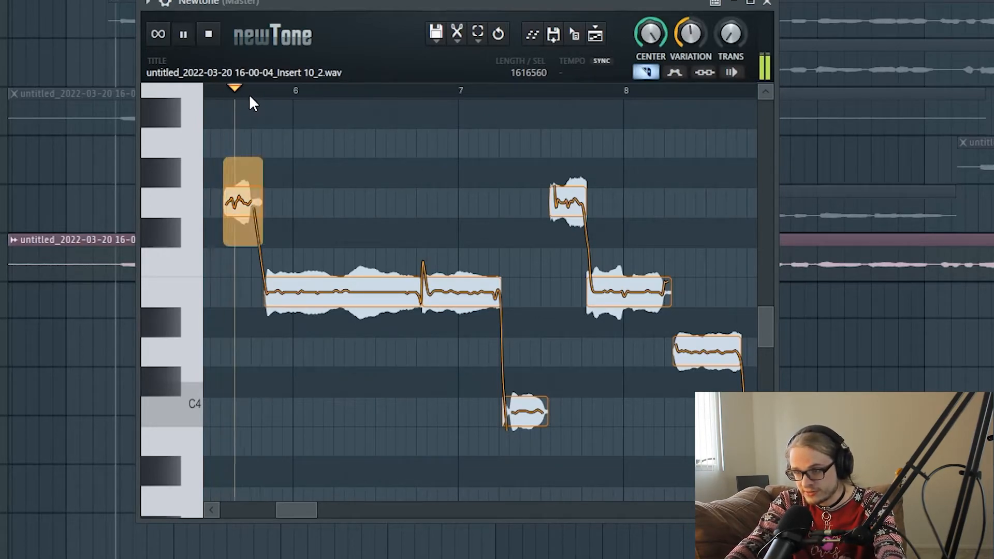
pyautogui.click(460, 289)
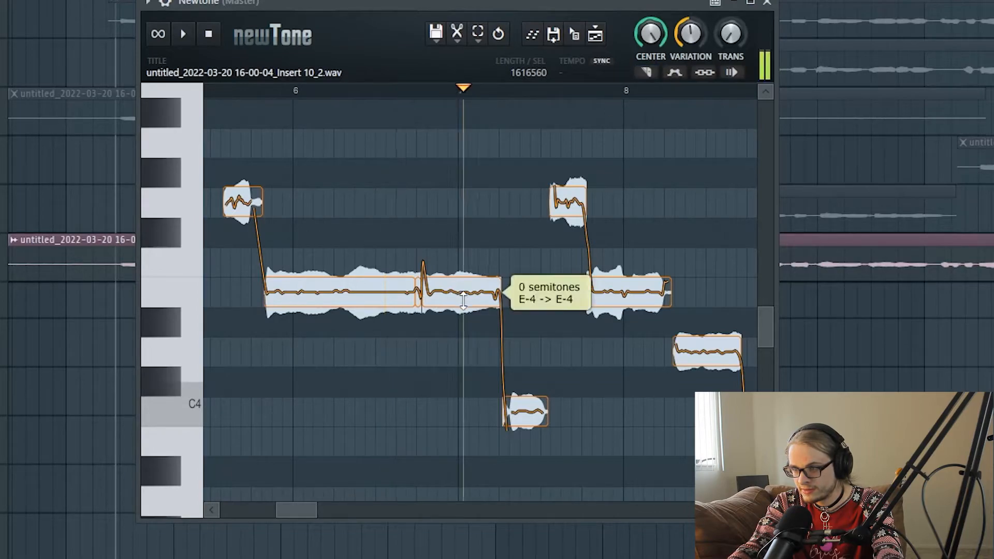
pyautogui.click(182, 33)
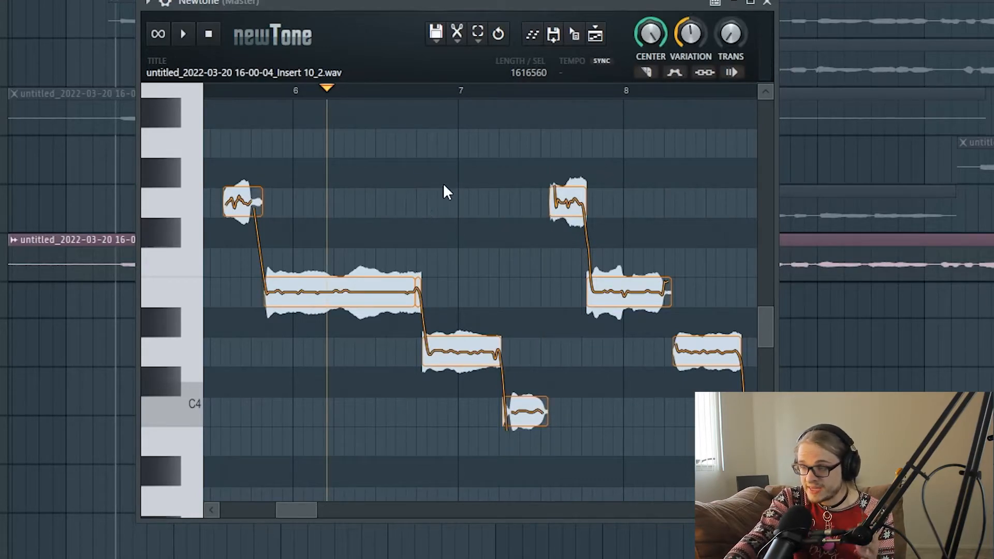
pyautogui.moveTo(732, 86)
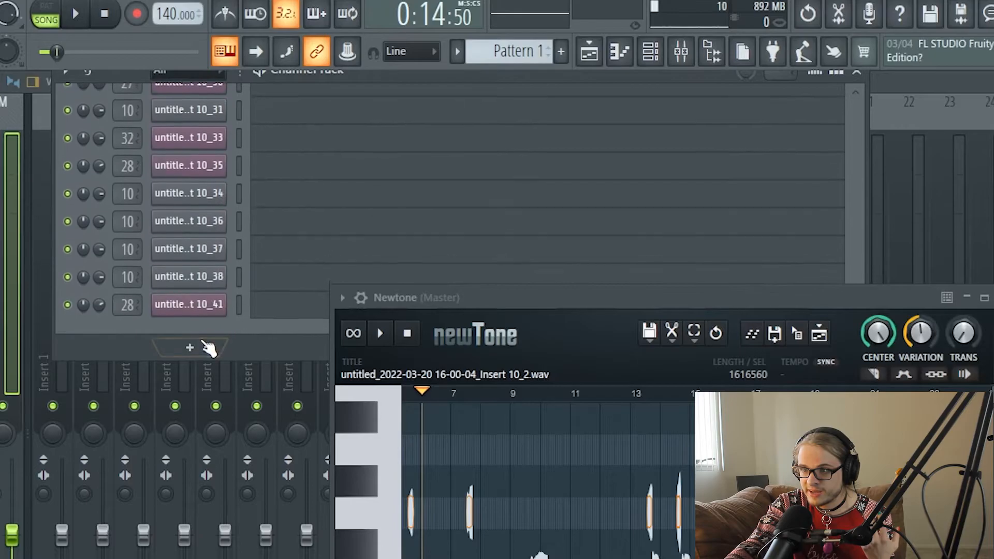
# Step: Add a FLEX instrument channel to the Channel Rack
pyautogui.click(189, 347)
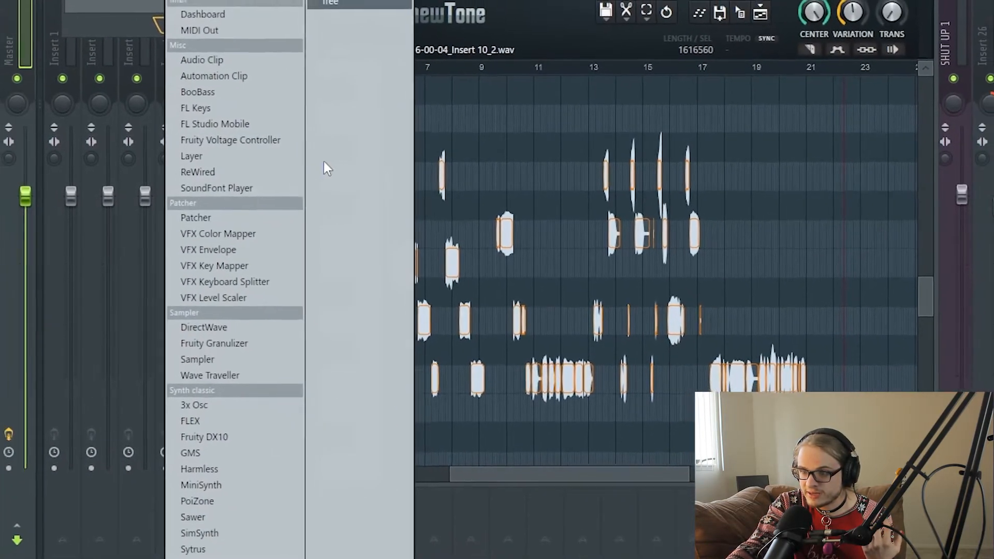
pyautogui.click(190, 421)
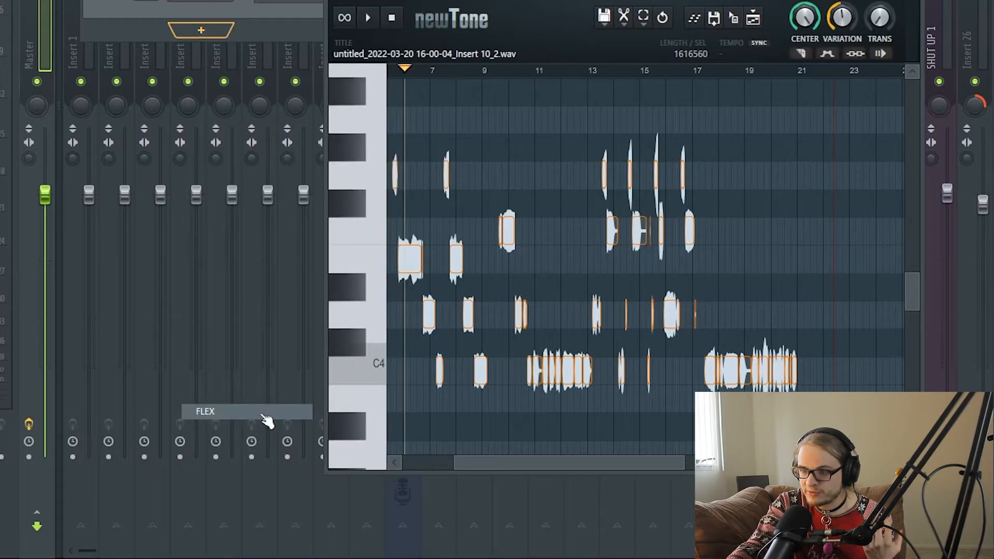
pyautogui.click(203, 411)
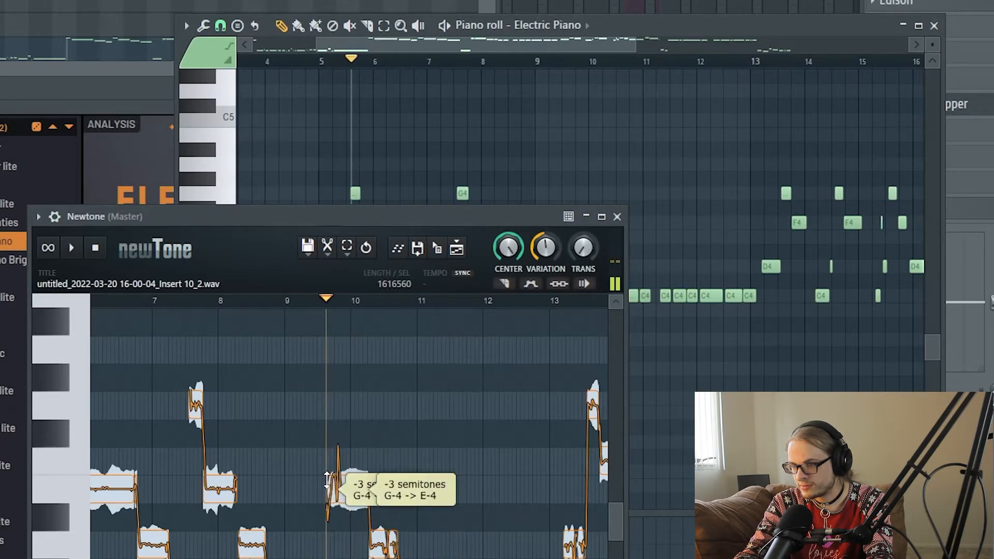
# Step: Lower the NewTone vocal note from G-4 to E-4 and play from around bar 12
pyautogui.click(71, 247)
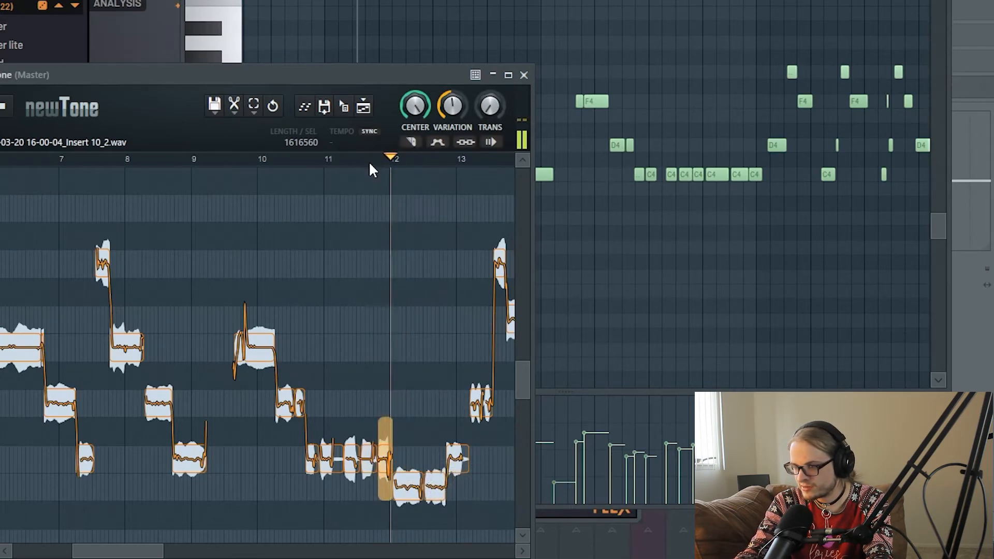
pyautogui.click(370, 158)
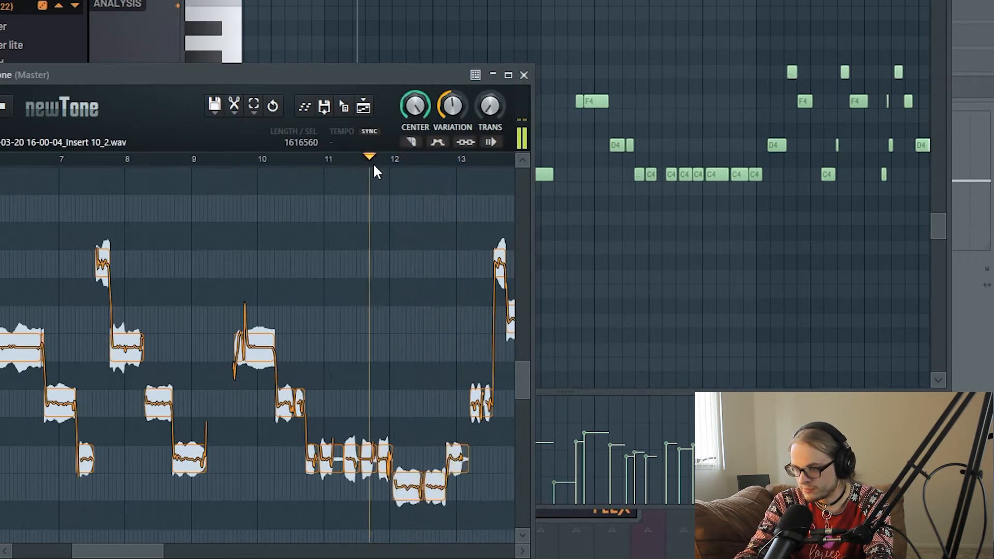
pyautogui.moveTo(305, 193)
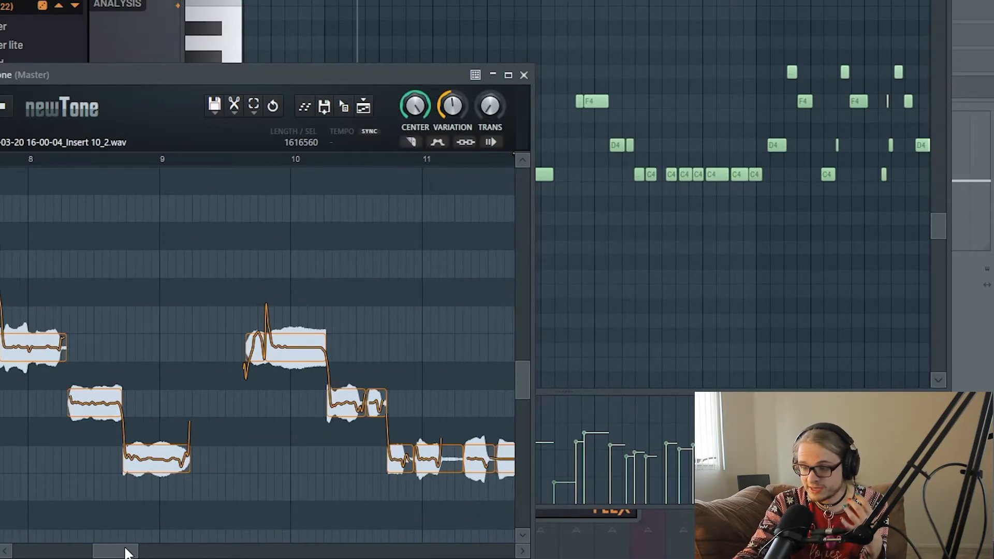
pyautogui.hscroll(3)
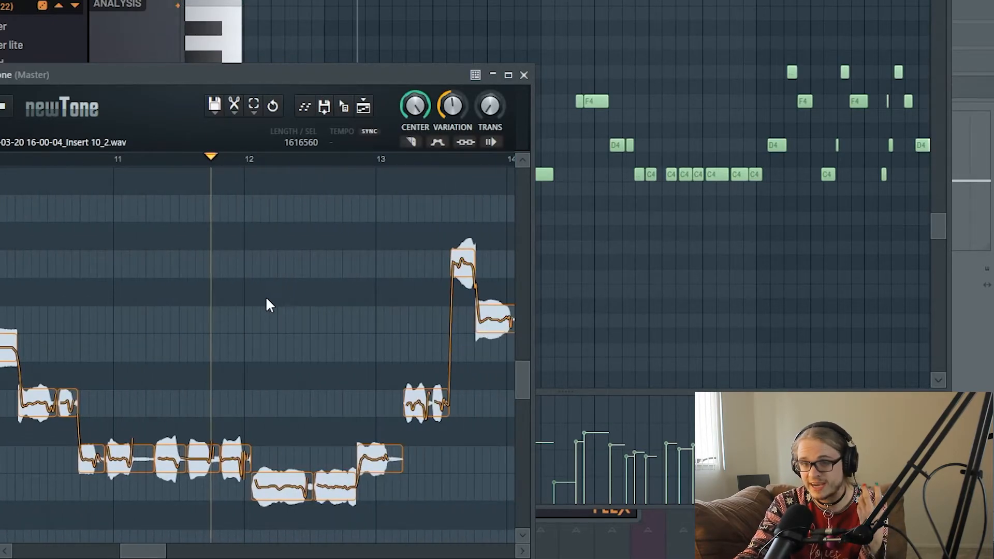
pyautogui.moveTo(201, 220)
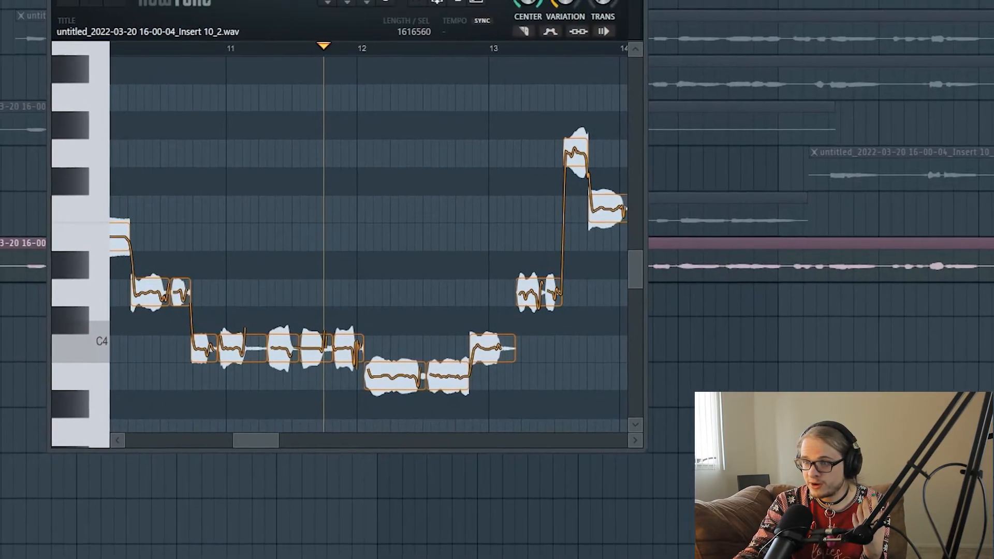
# Step: Untick Detached in NewTone's options and drag the corrected vocal onto the playlist
pyautogui.click(79, 32)
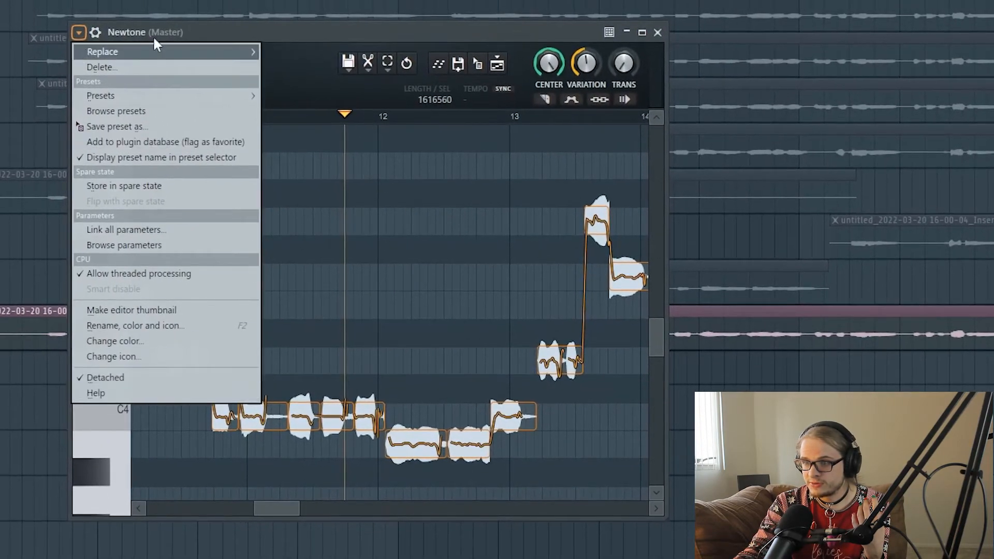
pyautogui.moveTo(120, 378)
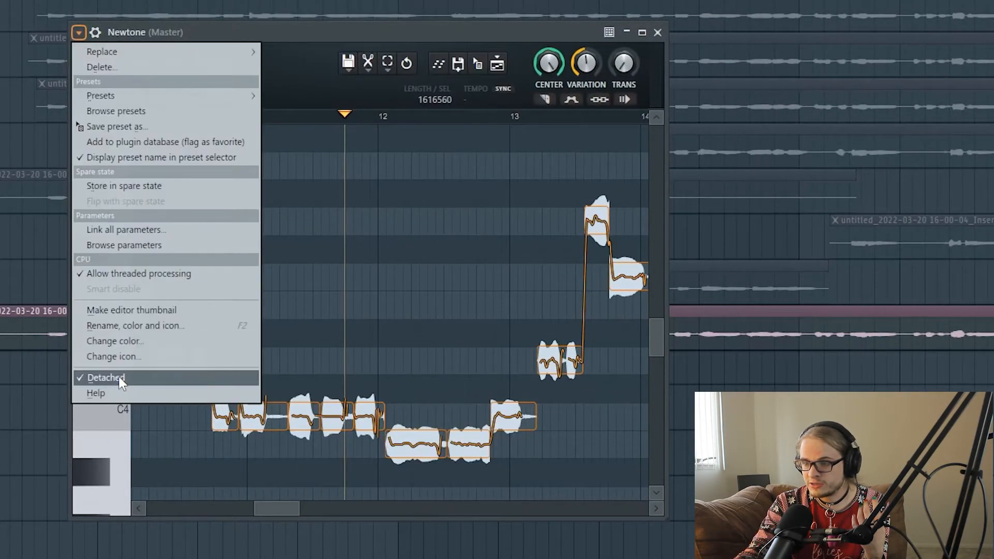
pyautogui.click(105, 377)
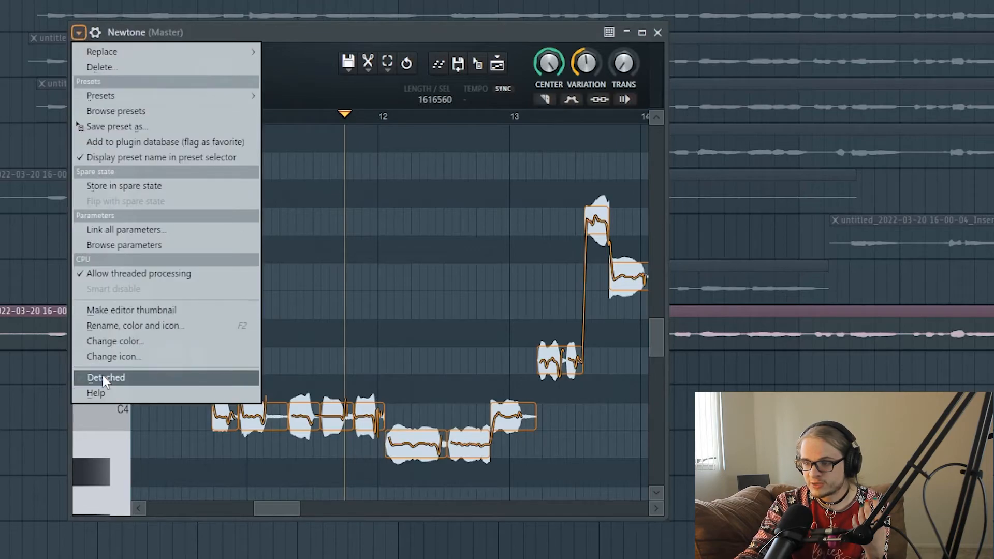
pyautogui.click(106, 377)
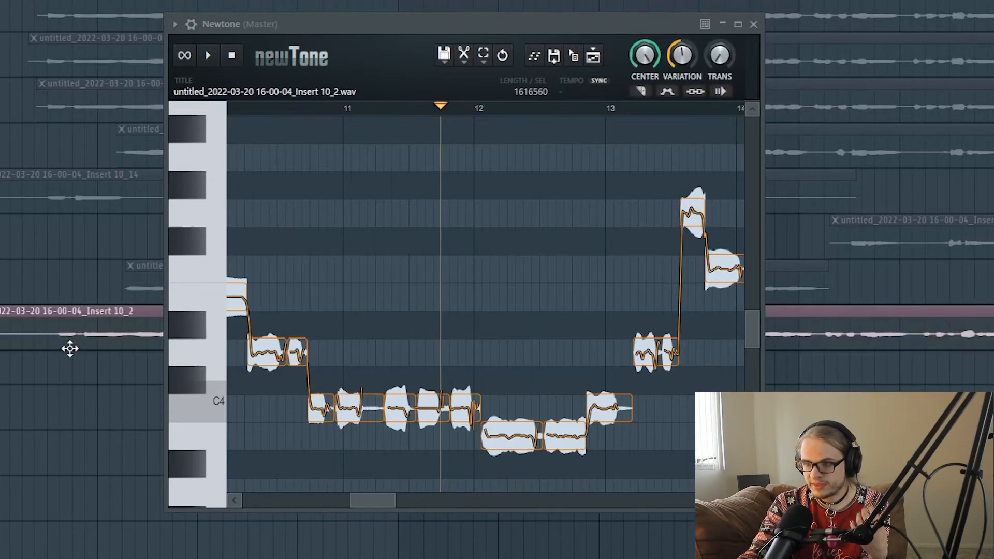
pyautogui.moveTo(343, 230)
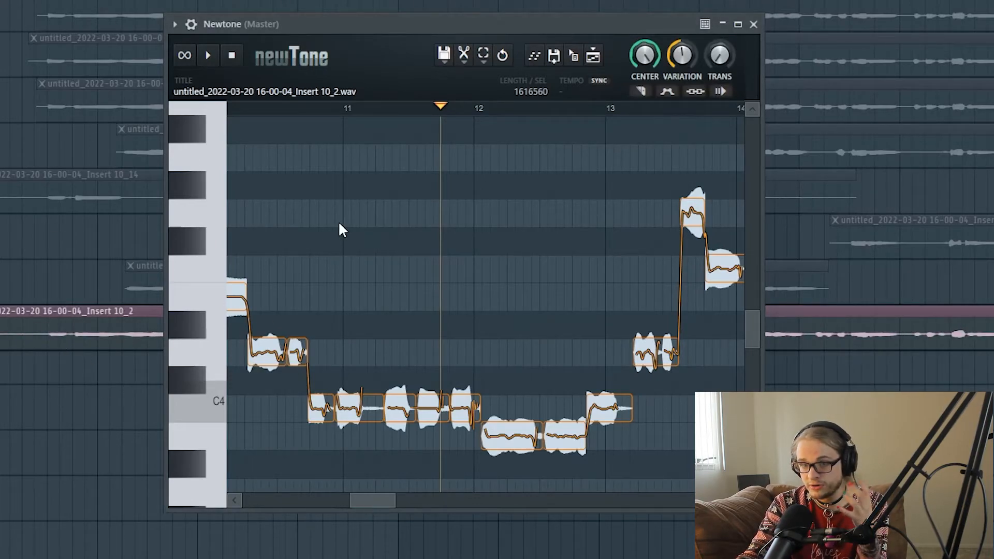
pyautogui.moveTo(542, 31)
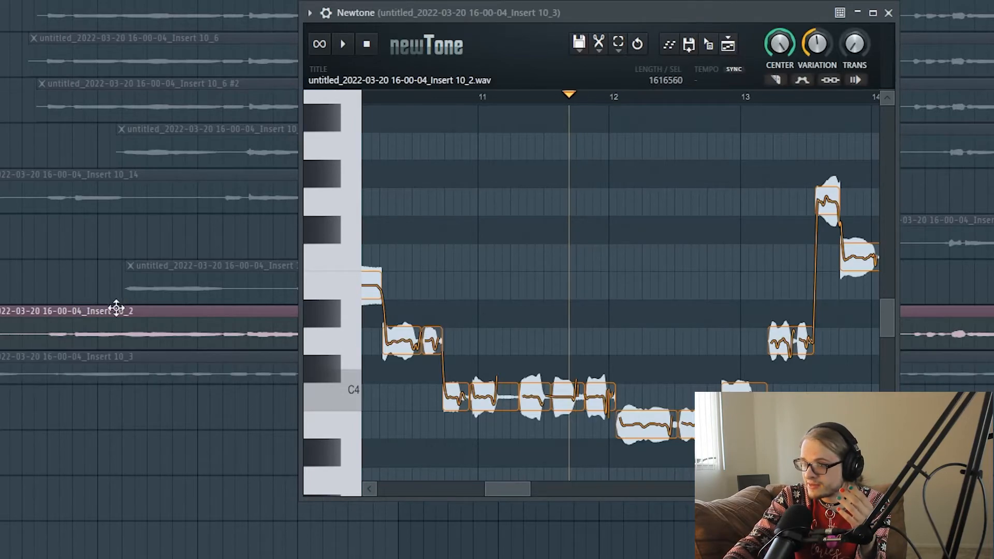
pyautogui.moveTo(252, 375)
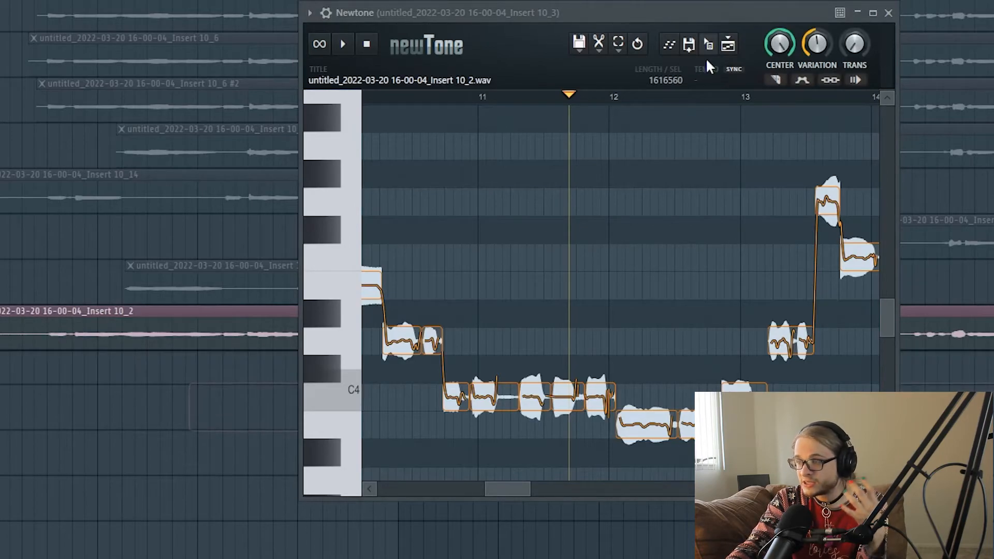
pyautogui.moveTo(716, 96)
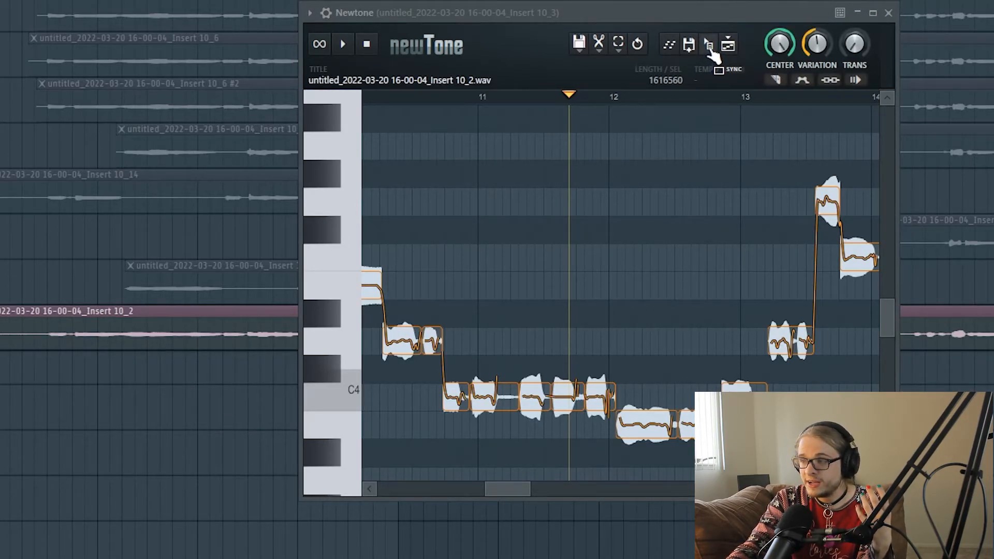
pyautogui.click(857, 13)
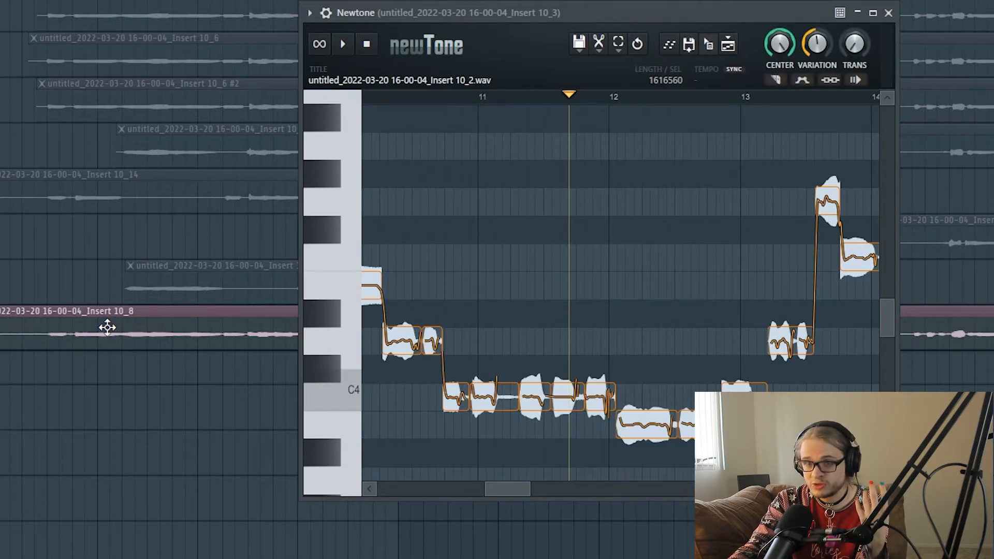
pyautogui.moveTo(605, 124)
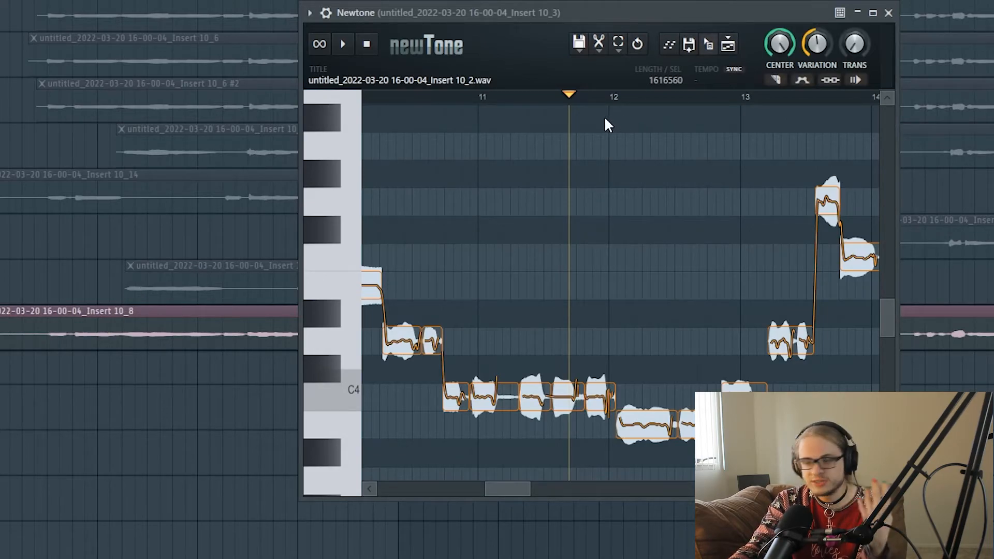
pyautogui.moveTo(544, 105)
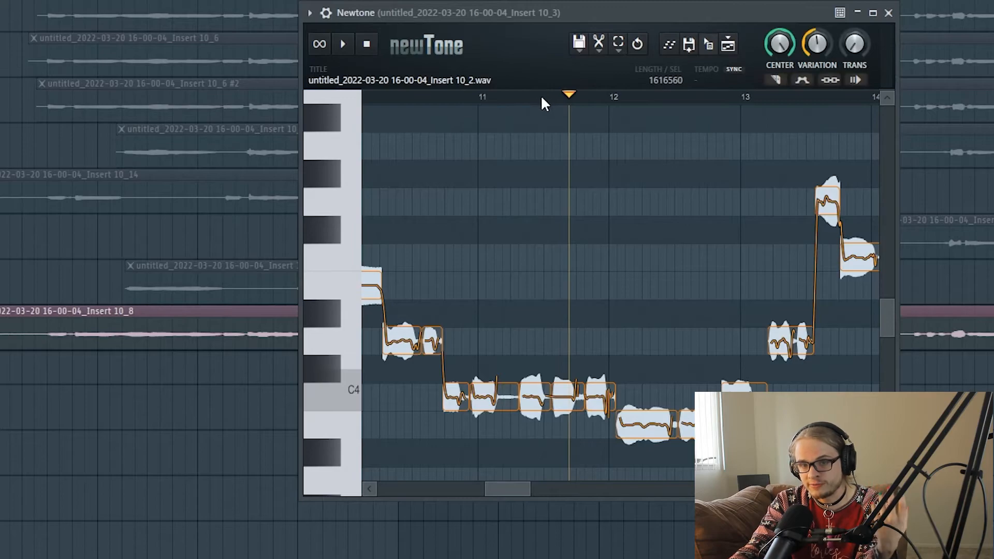
pyautogui.moveTo(441, 90)
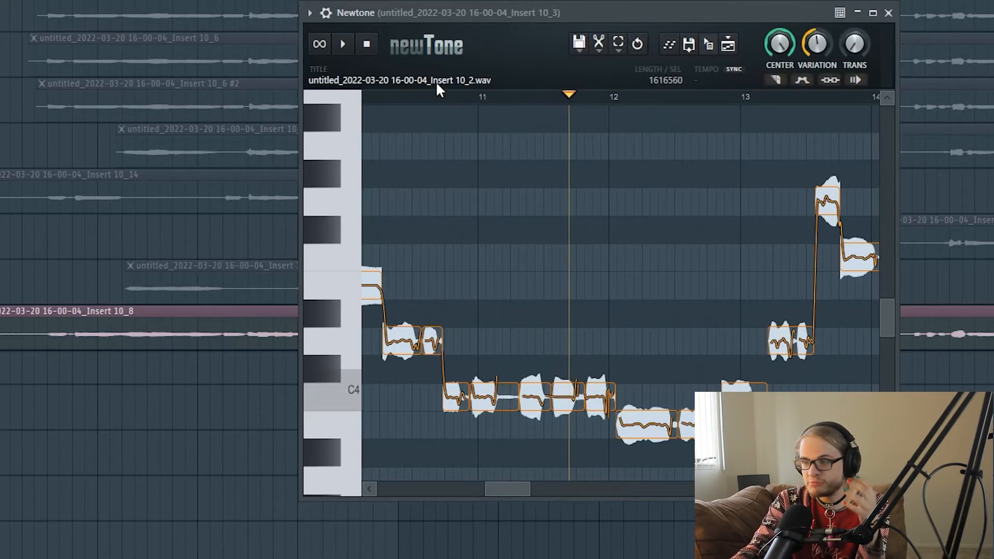
pyautogui.moveTo(469, 109)
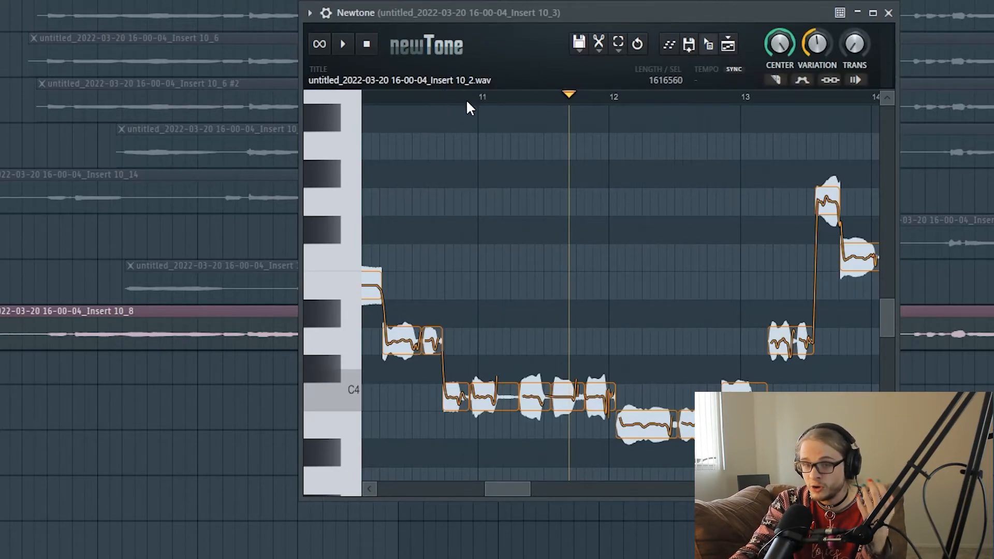
pyautogui.moveTo(402, 79)
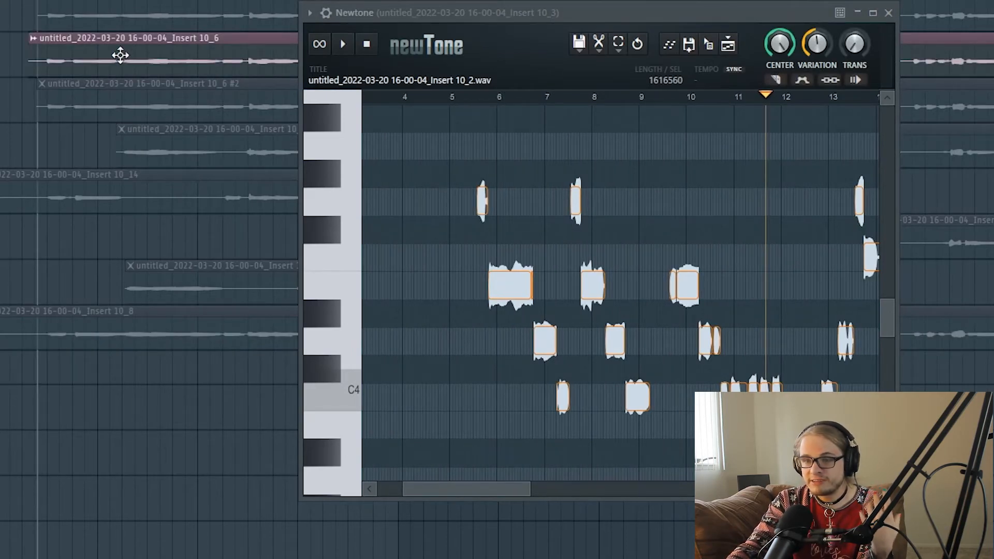
# Step: Set Pitcher on the SHUT UP 1 track to key A minor and close NewTone
pyautogui.click(121, 55)
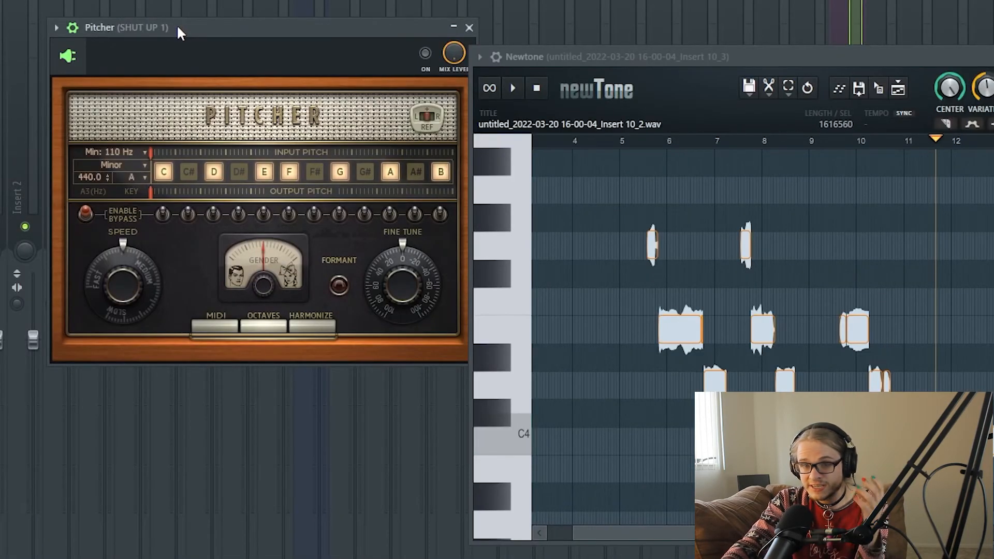
pyautogui.moveTo(186, 43)
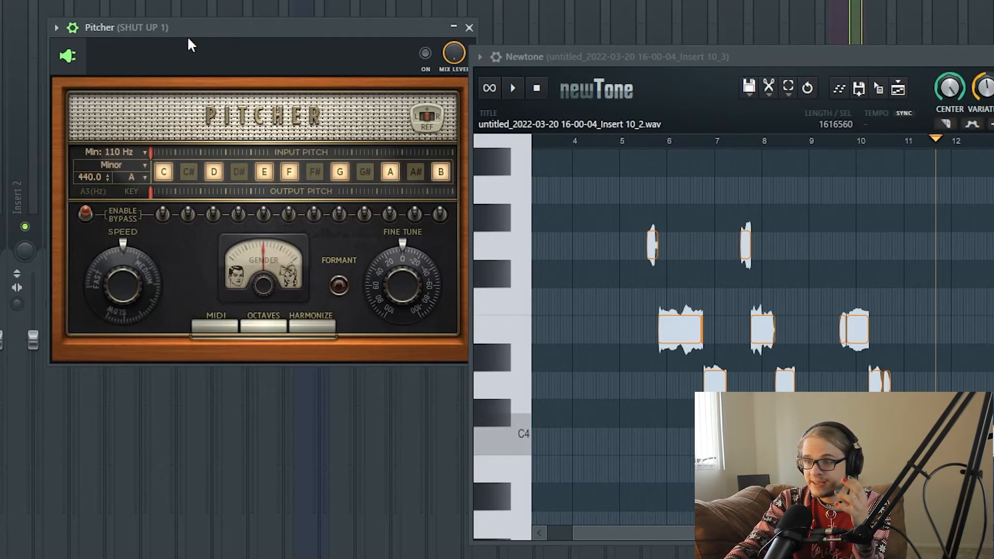
pyautogui.moveTo(200, 37)
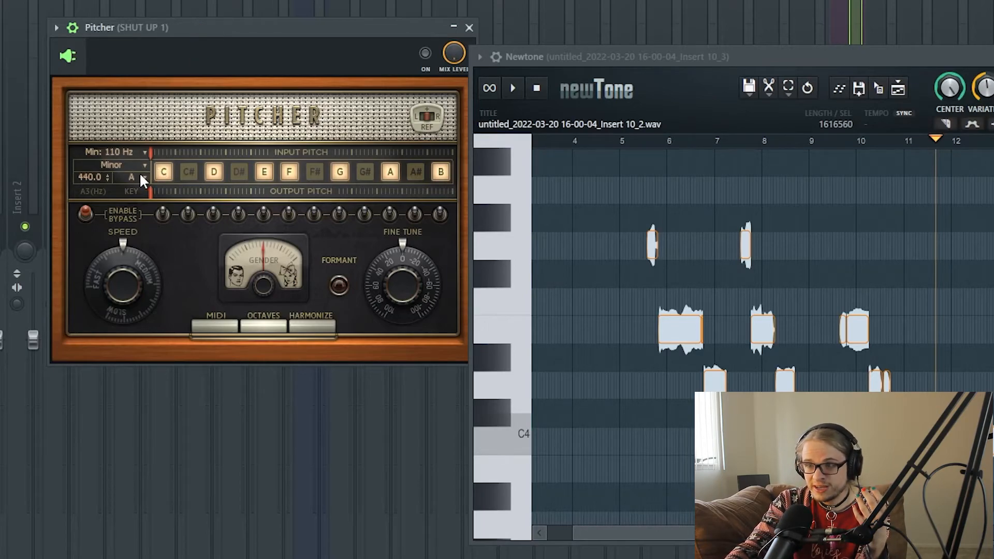
pyautogui.click(131, 177)
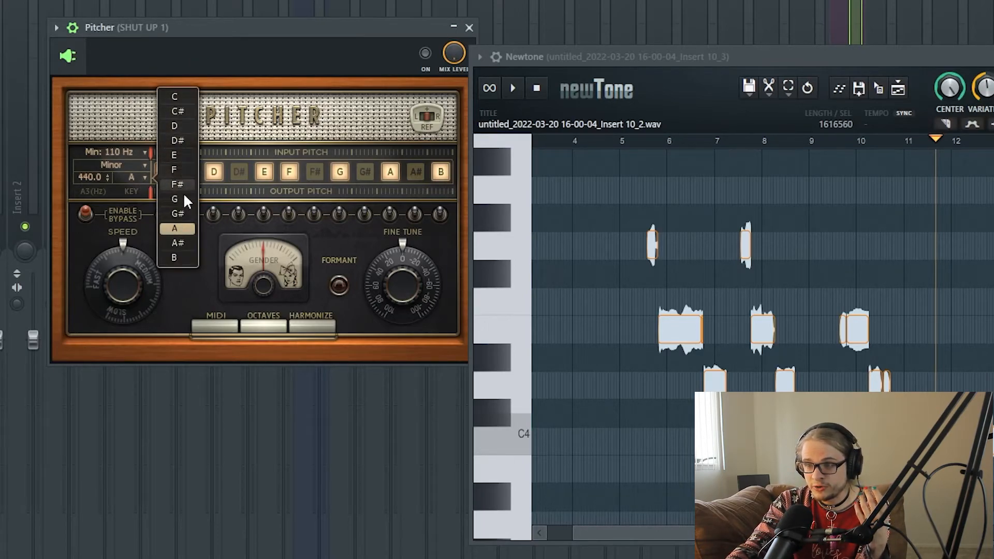
pyautogui.moveTo(184, 229)
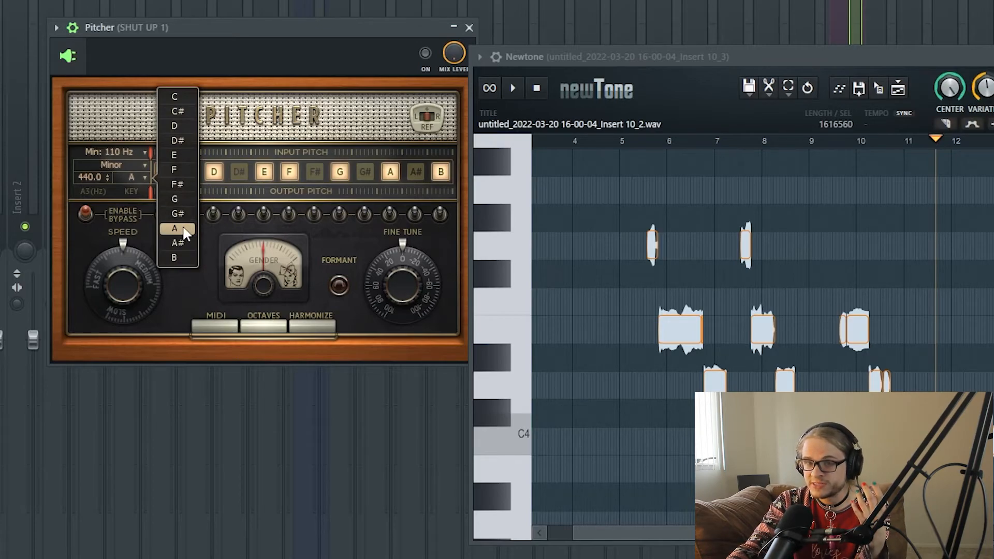
pyautogui.click(173, 228)
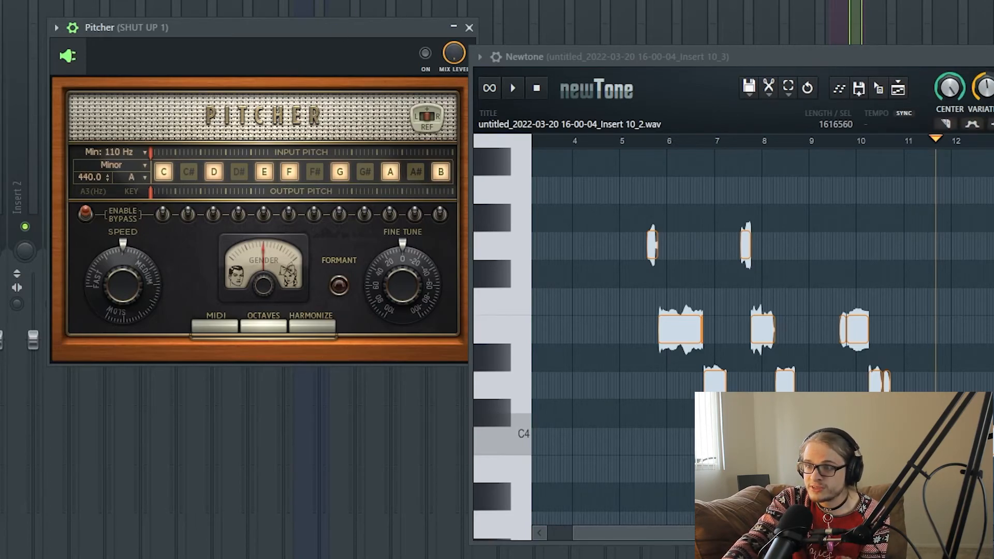
pyautogui.click(469, 27)
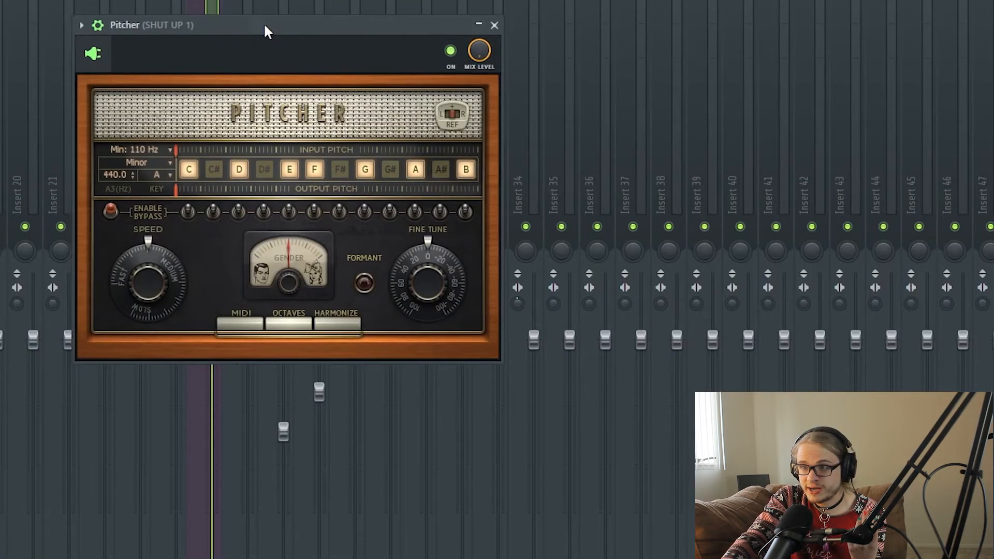
pyautogui.click(494, 25)
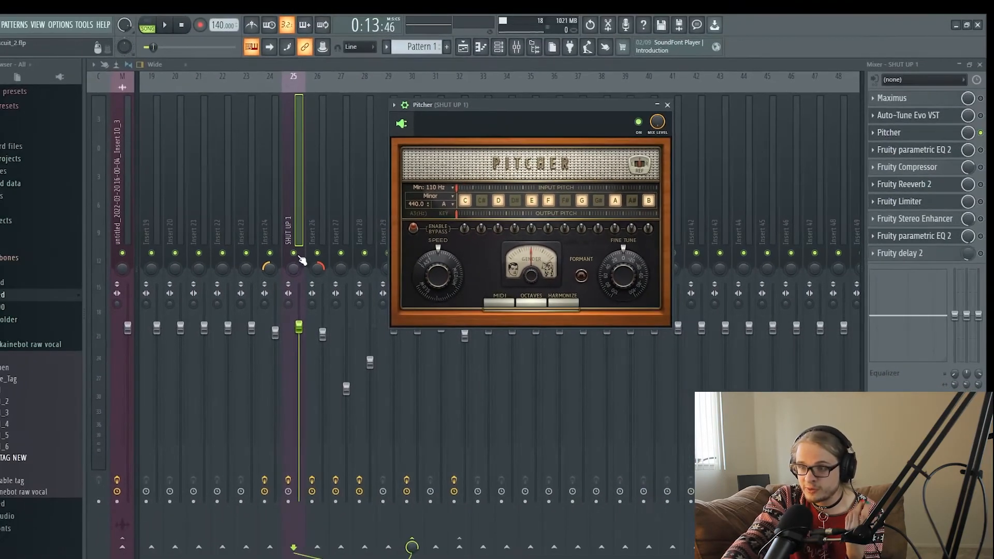
# Step: Close the Mixer to show the vocal clip arrangement in the Playlist
pyautogui.click(666, 105)
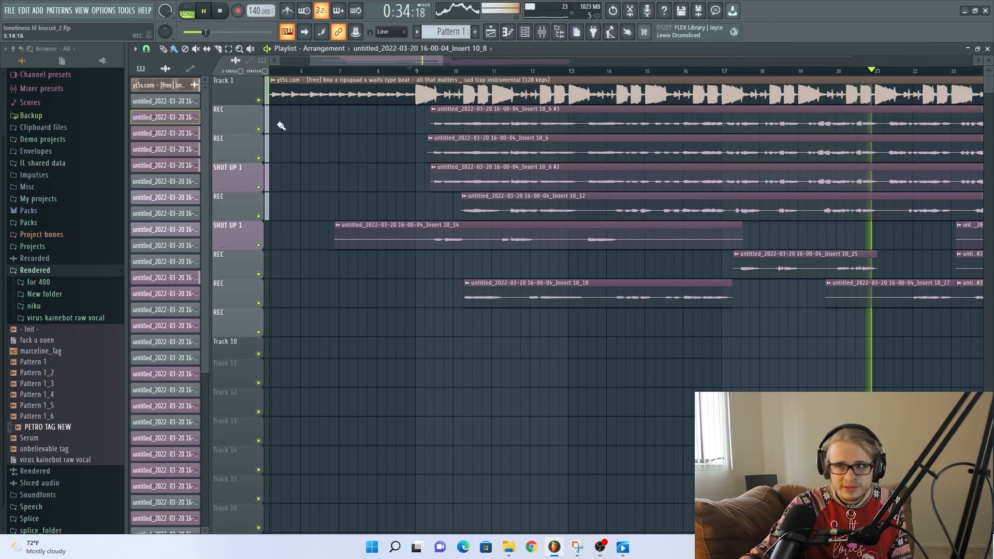
pyautogui.click(600, 546)
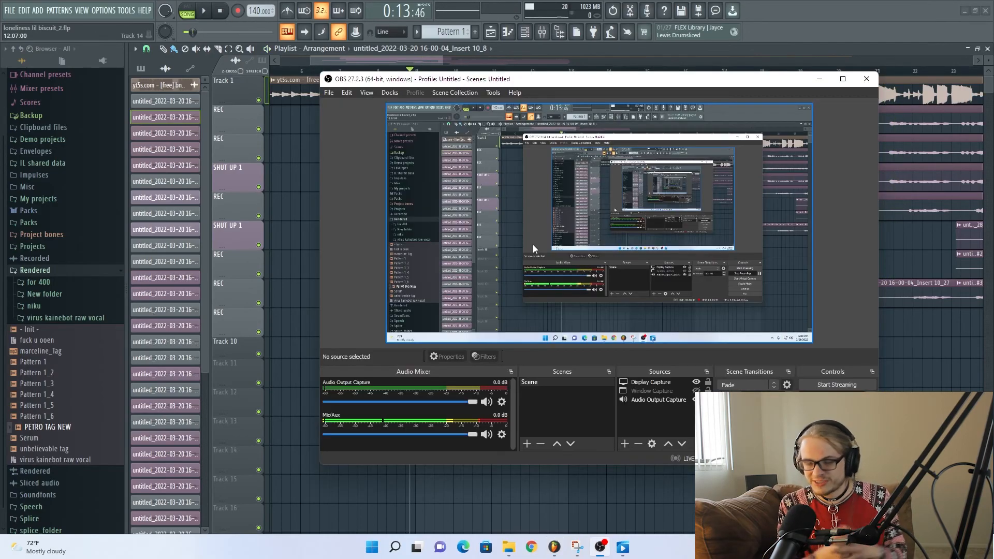